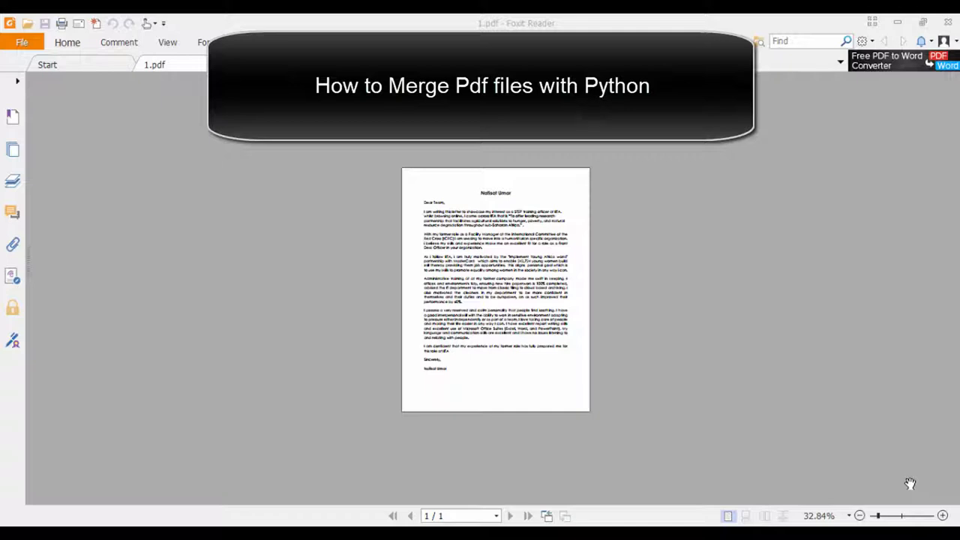
mouse_move(407, 162)
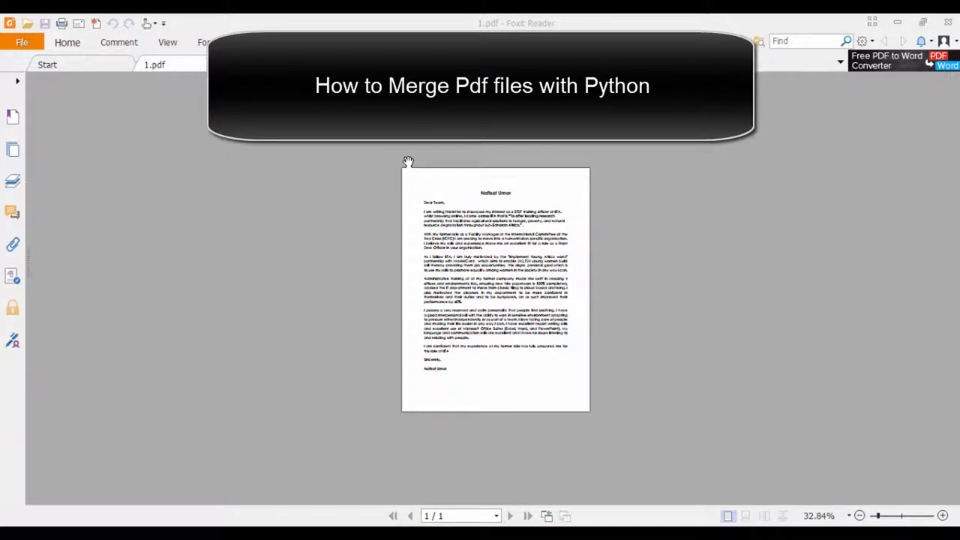
mouse_move(333, 282)
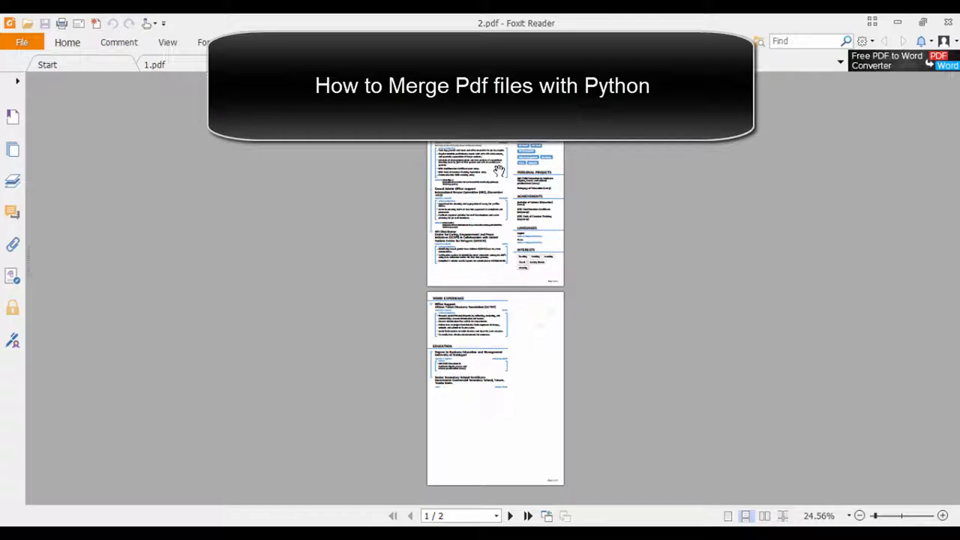
mouse_move(492, 300)
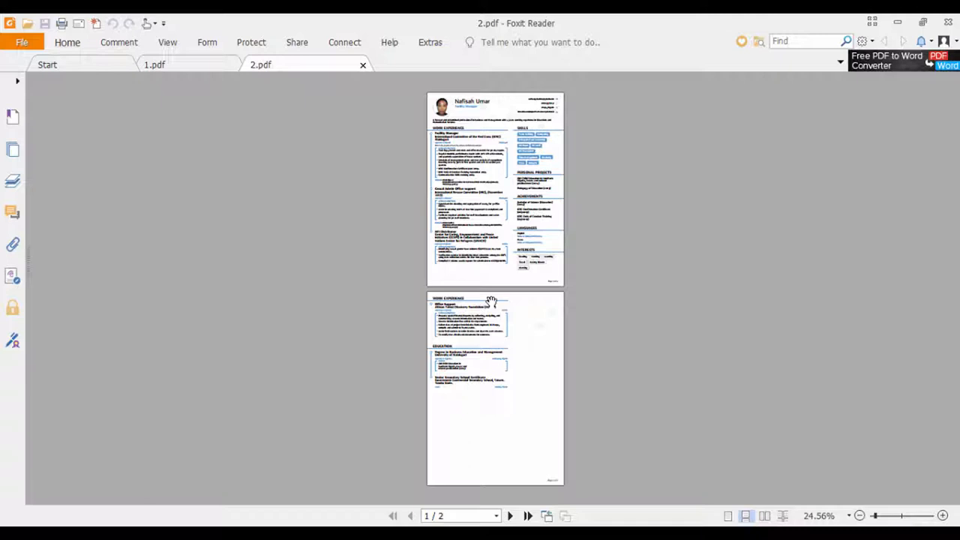
mouse_move(513, 296)
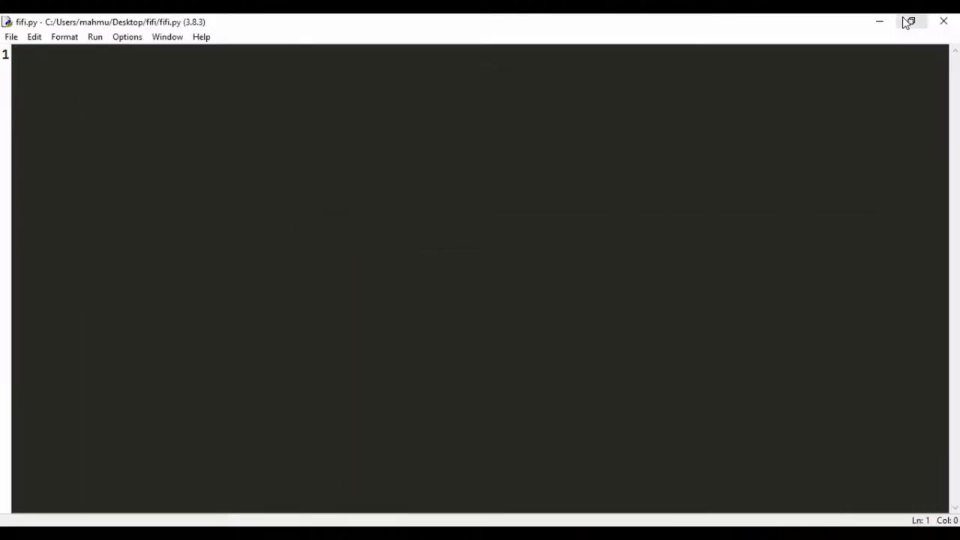
- Enter the command pip install PyPDF2 in a Command Prompt window
click(909, 21)
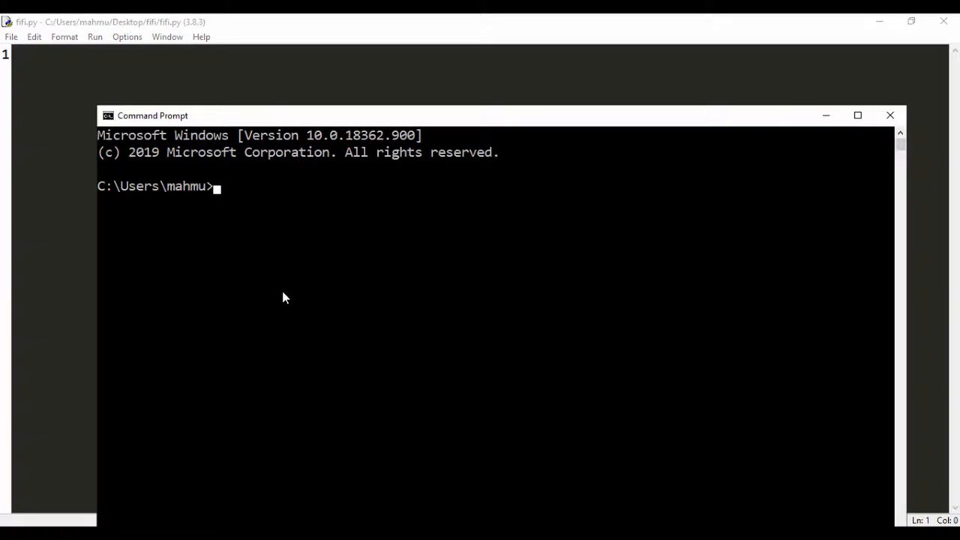
text(pip)
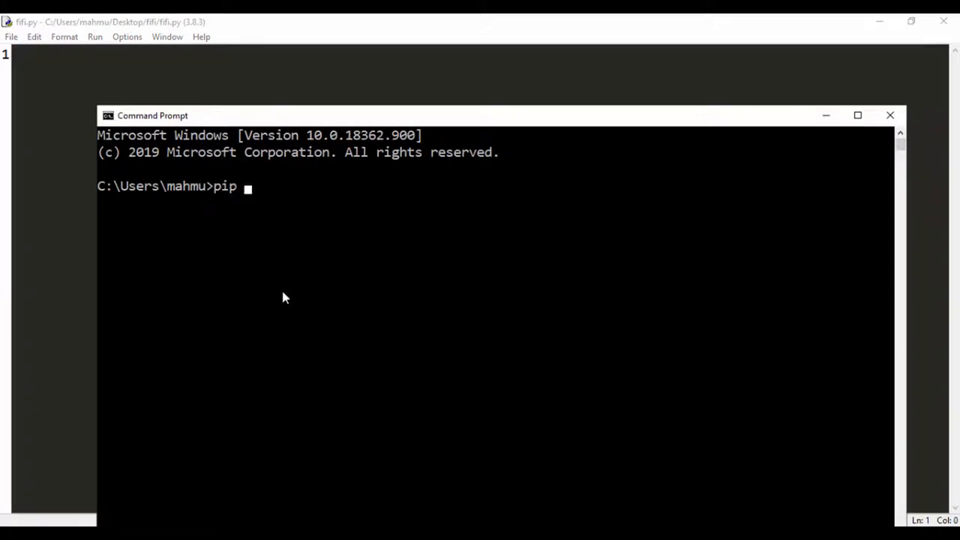
text(install)
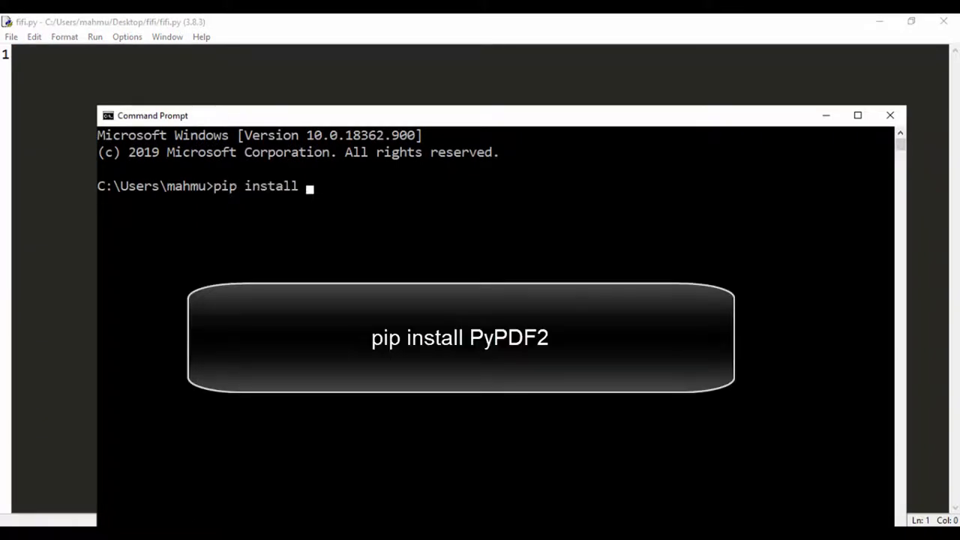
text(Py)
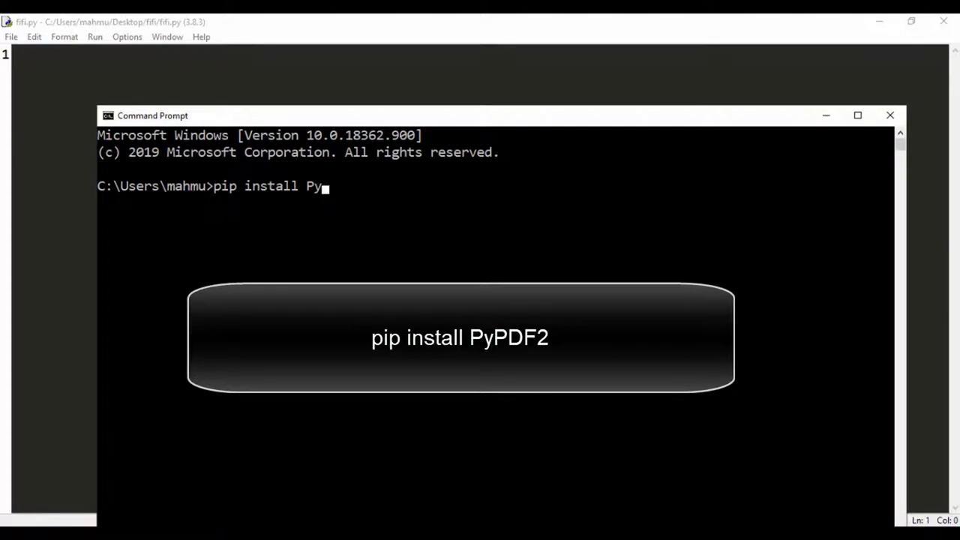
text(PDF2)
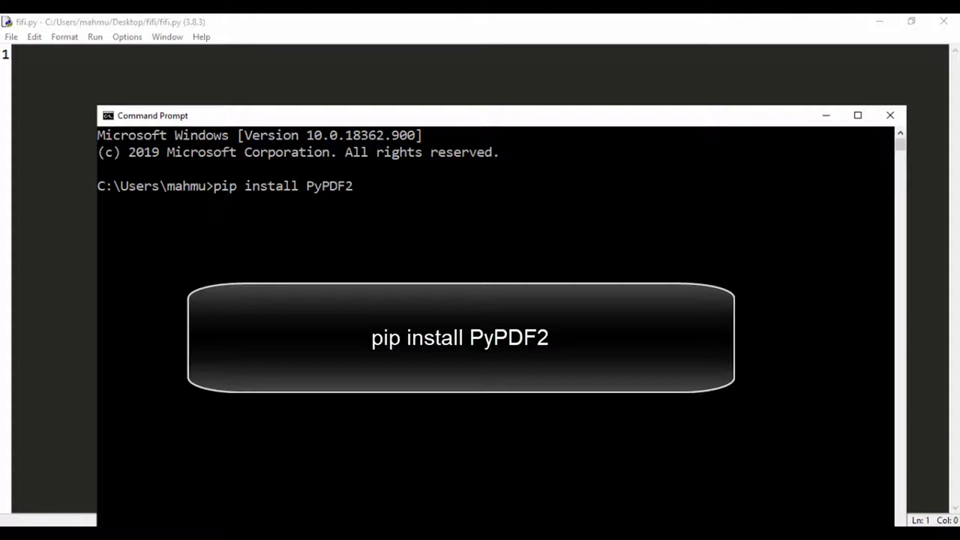
mouse_move(308, 187)
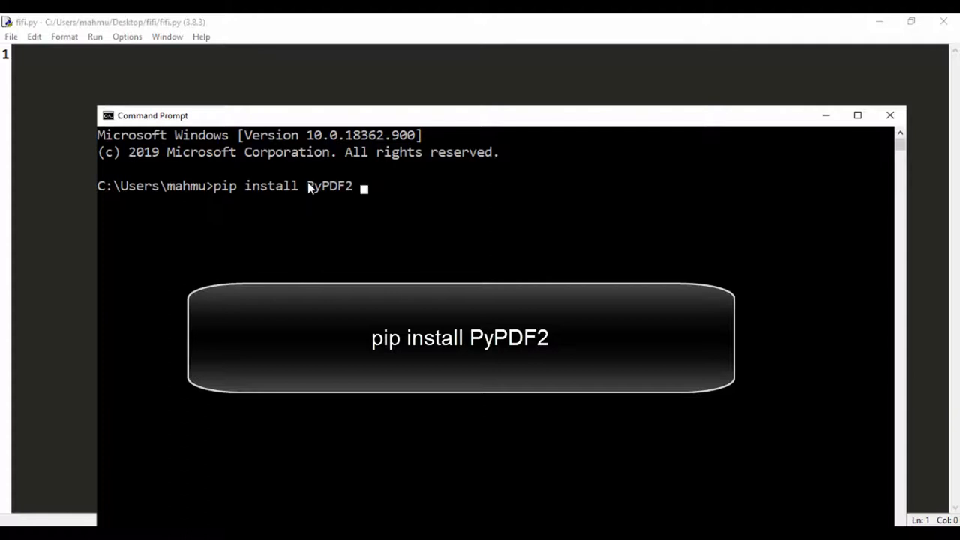
mouse_move(603, 168)
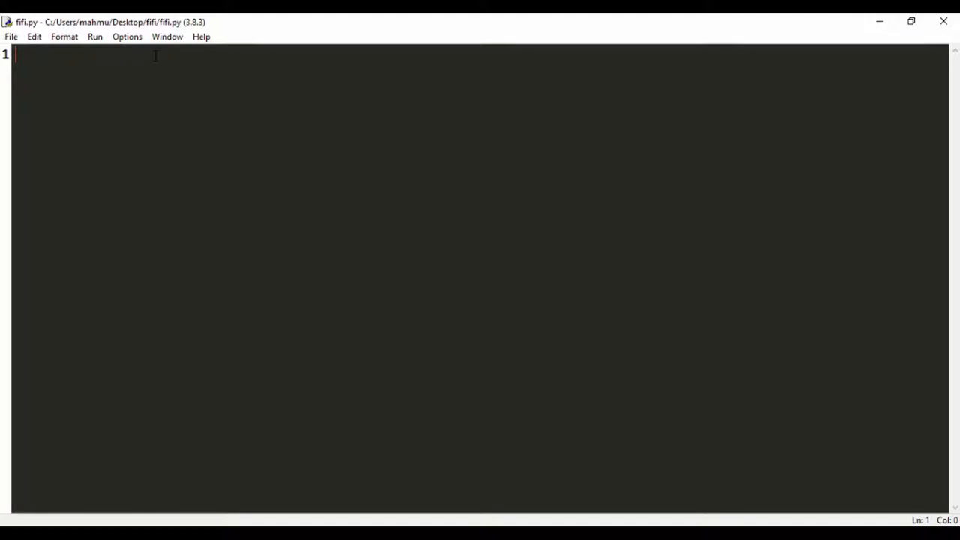
- Write 'from PyPDF2 import PdfFileMerger #import the PdfFileMerger Method' as line 1 and save
text(from)
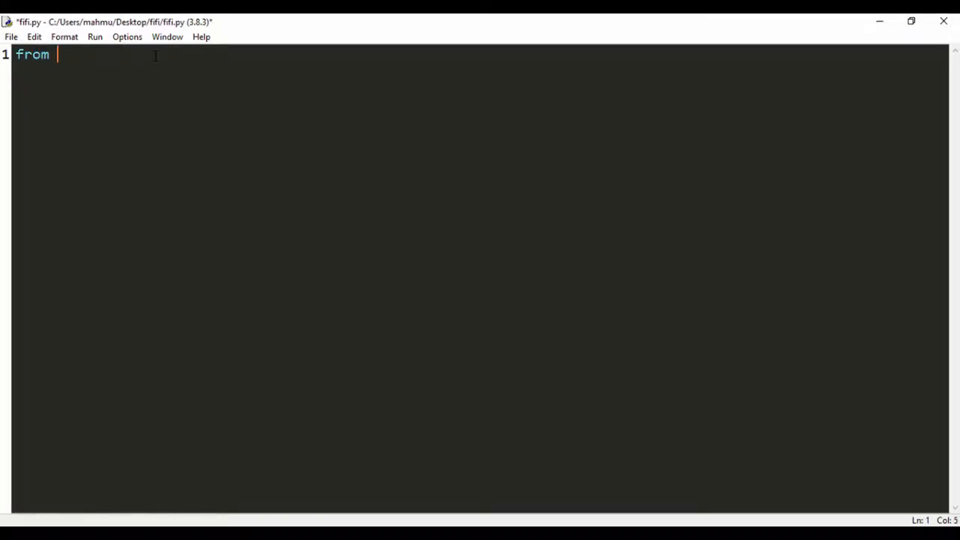
text(Py)
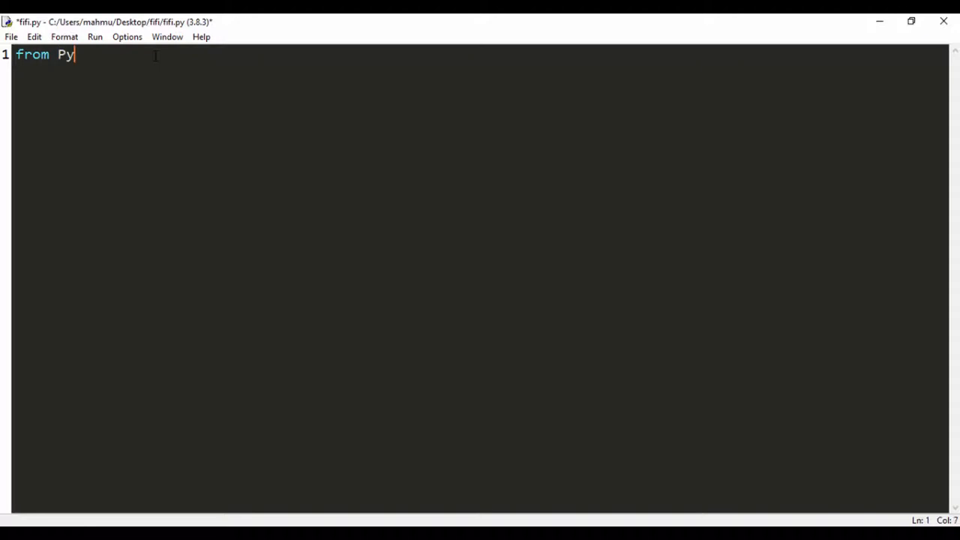
text(PDF2)
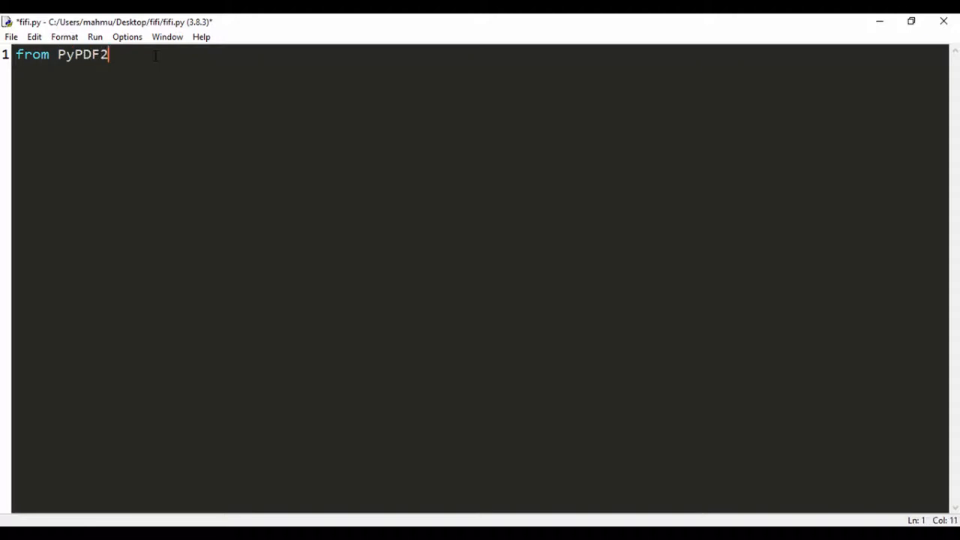
text(import)
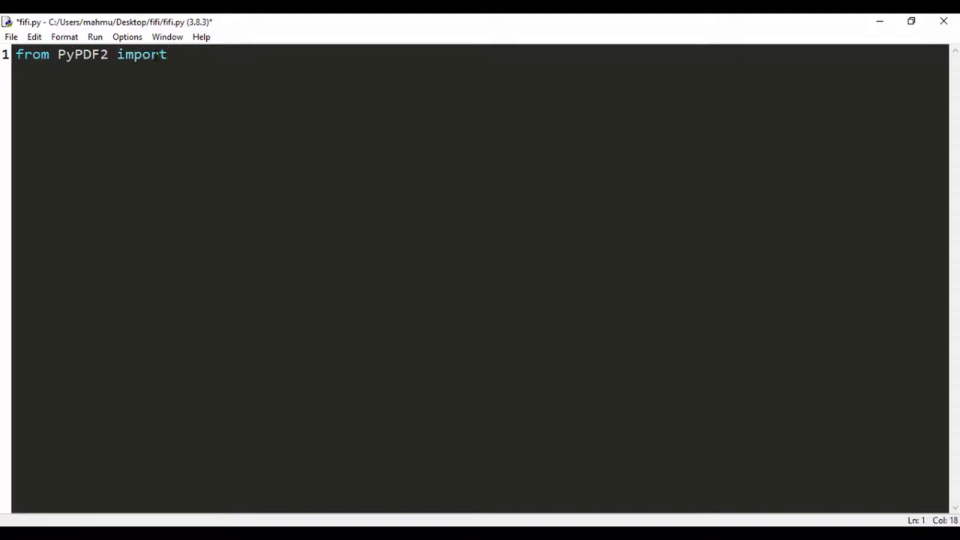
text(Pdf)
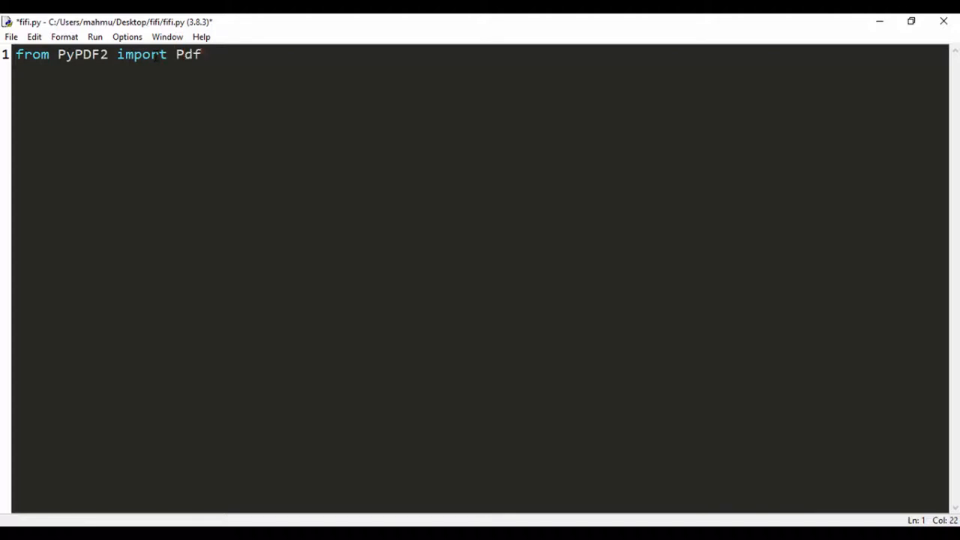
text(F)
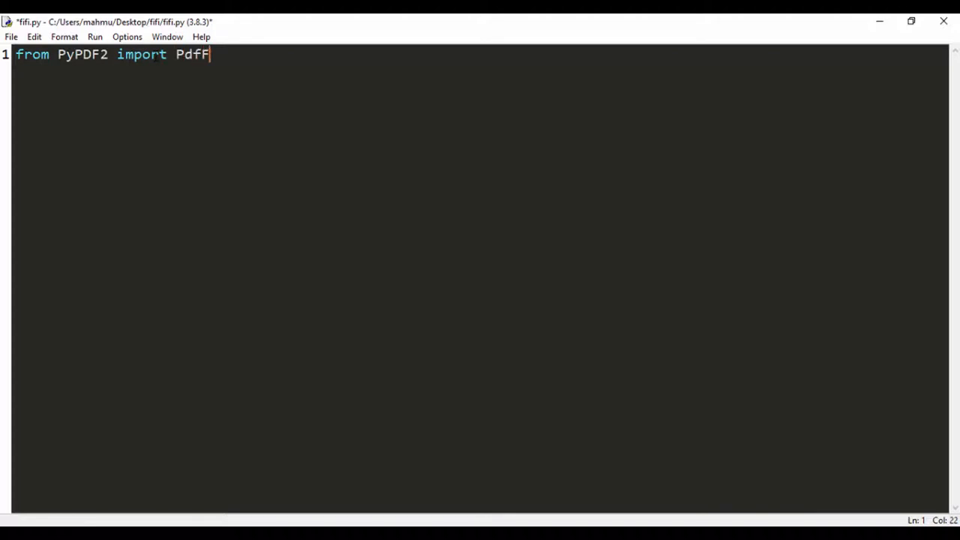
text(ileMer)
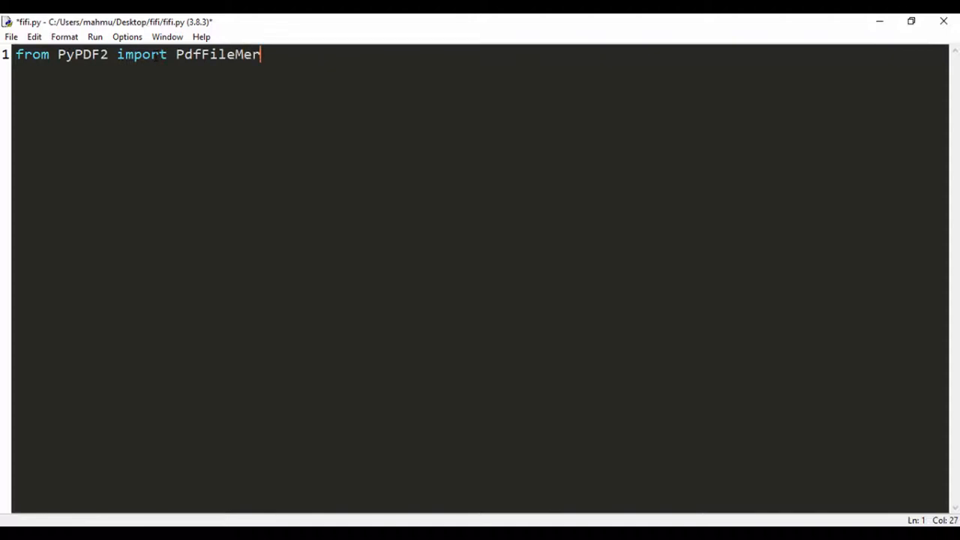
text(ger)
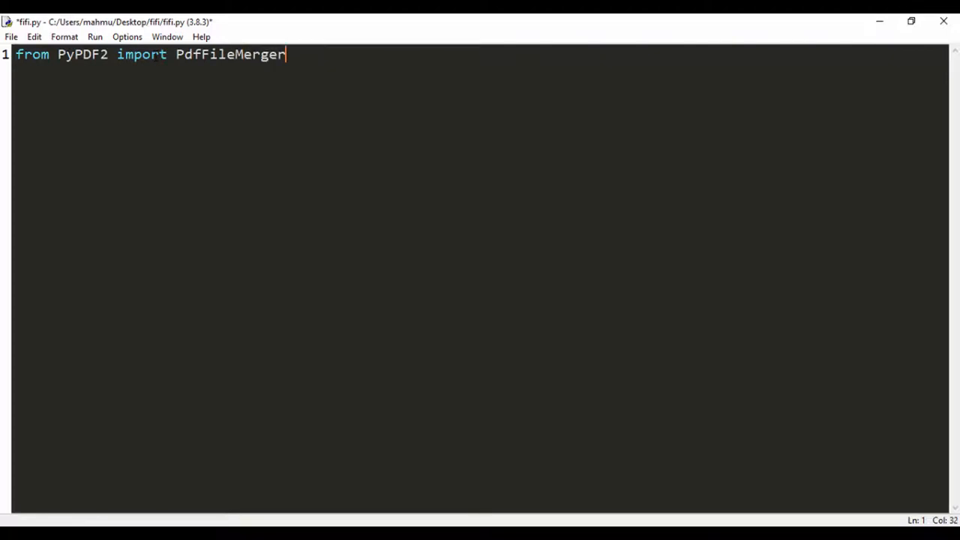
text($)
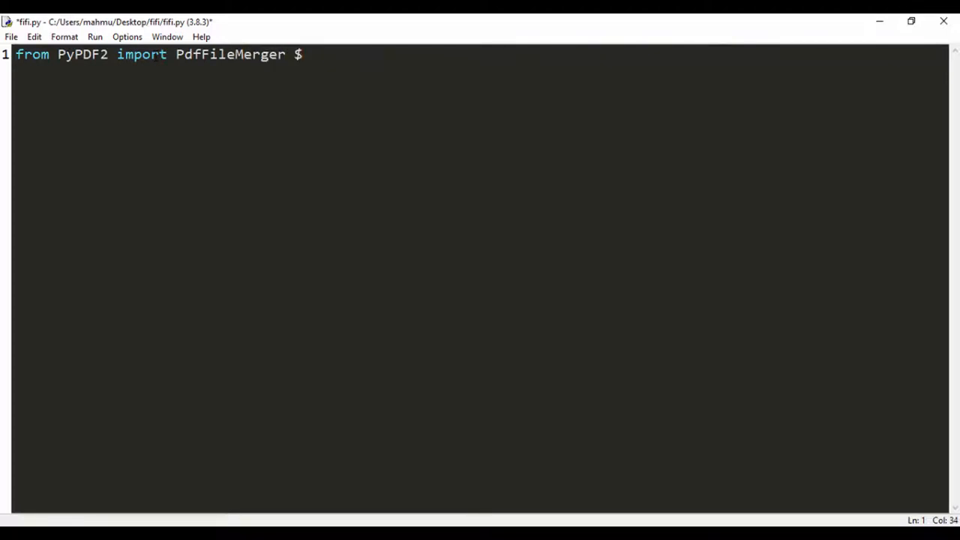
text(#import the)
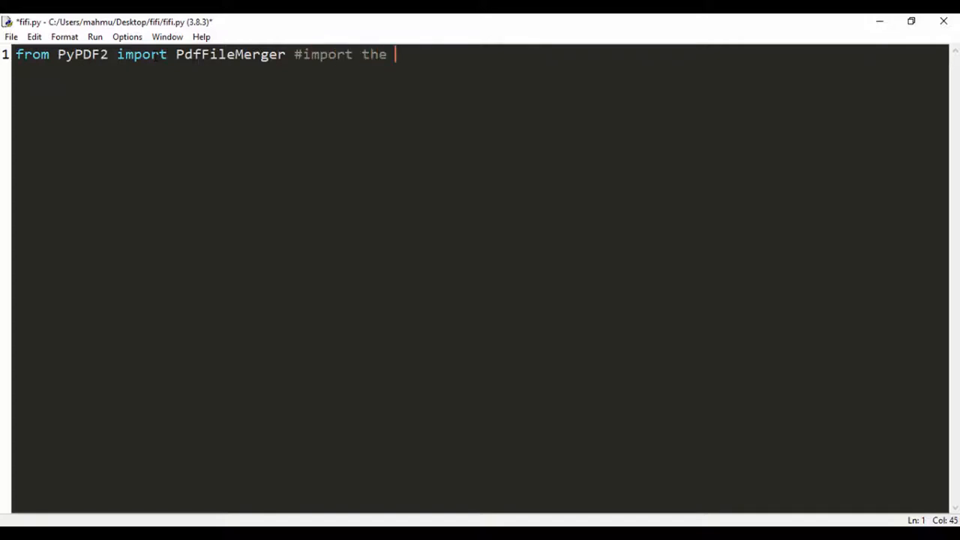
text(Pdf)
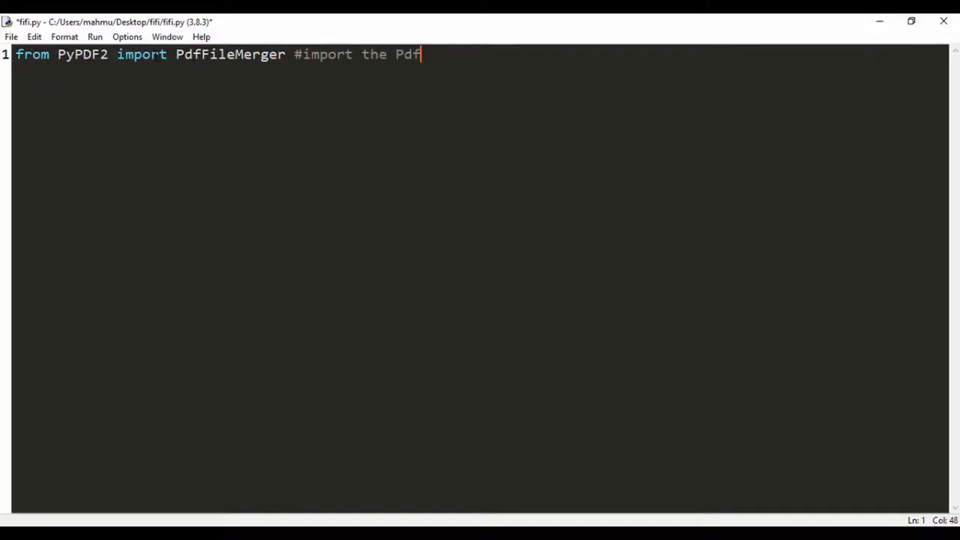
text(FileMerger M)
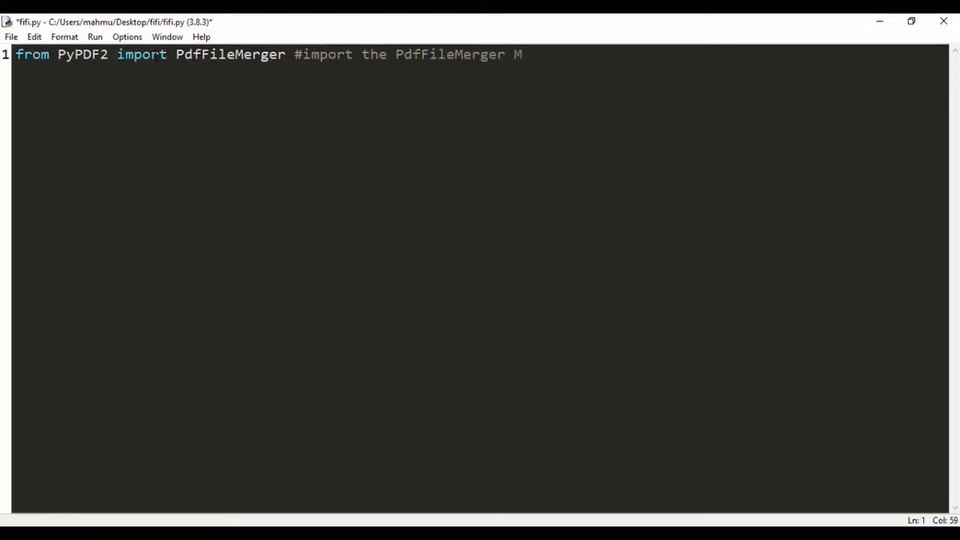
text(ethod)
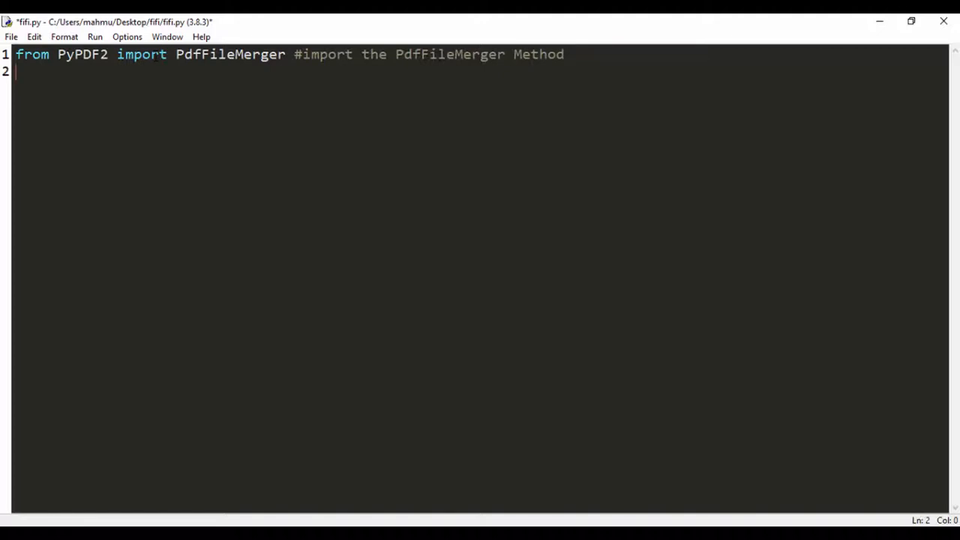
key(ctrl+s)
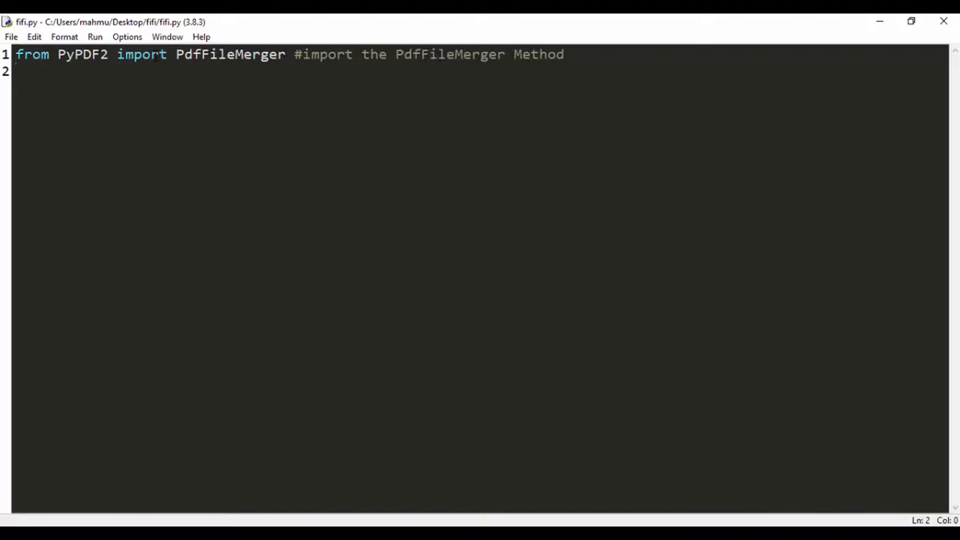
- Write line 2 as pdf_file = ['1.pdf','2.pdf']
text(pdf)
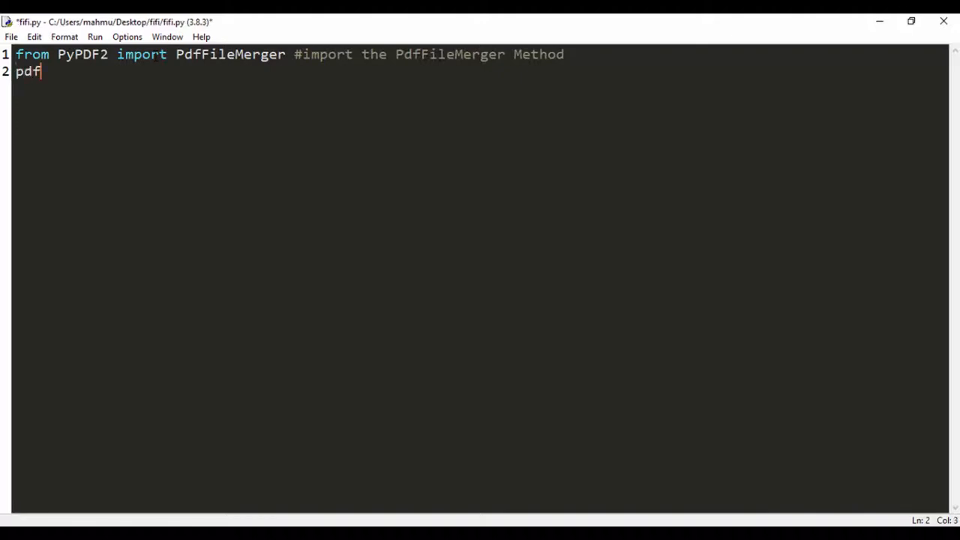
text(_file)
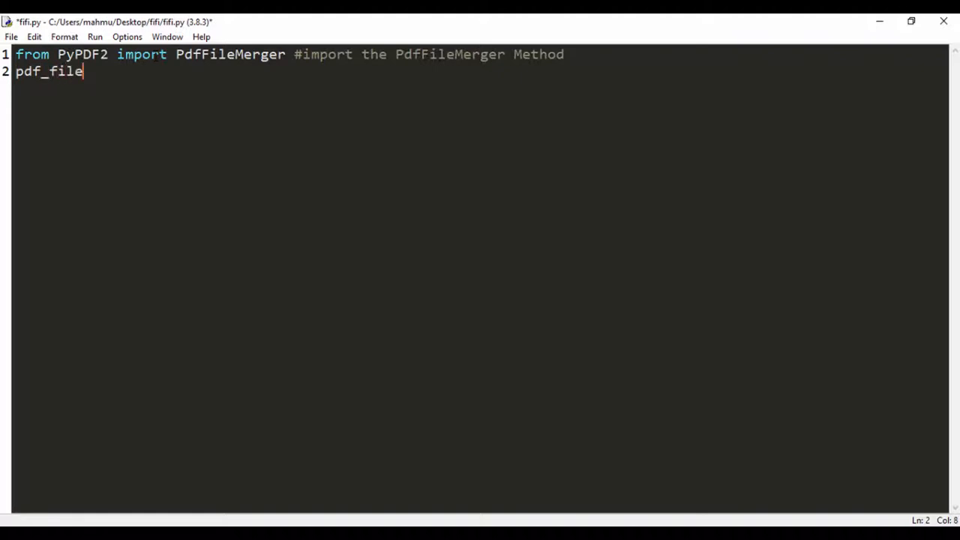
text(=)
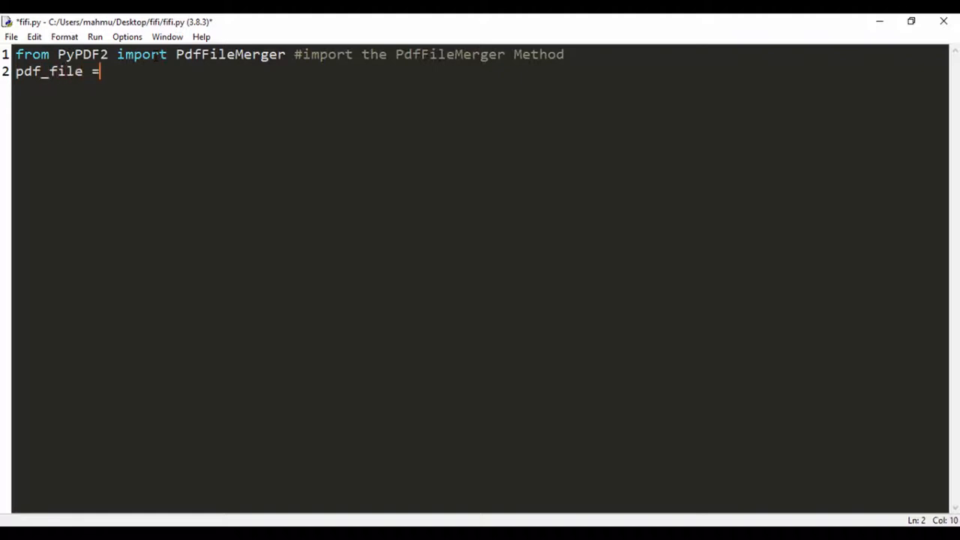
text([])
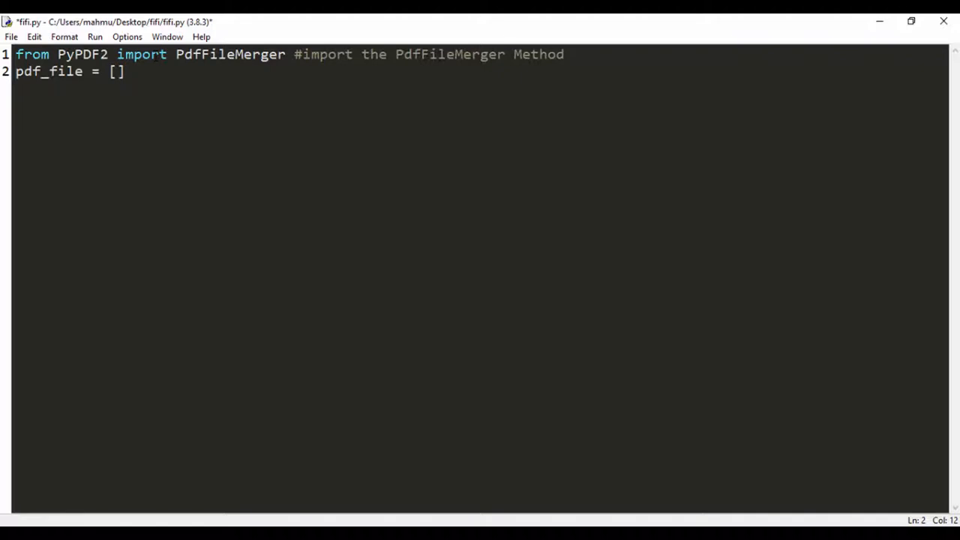
text('1.)
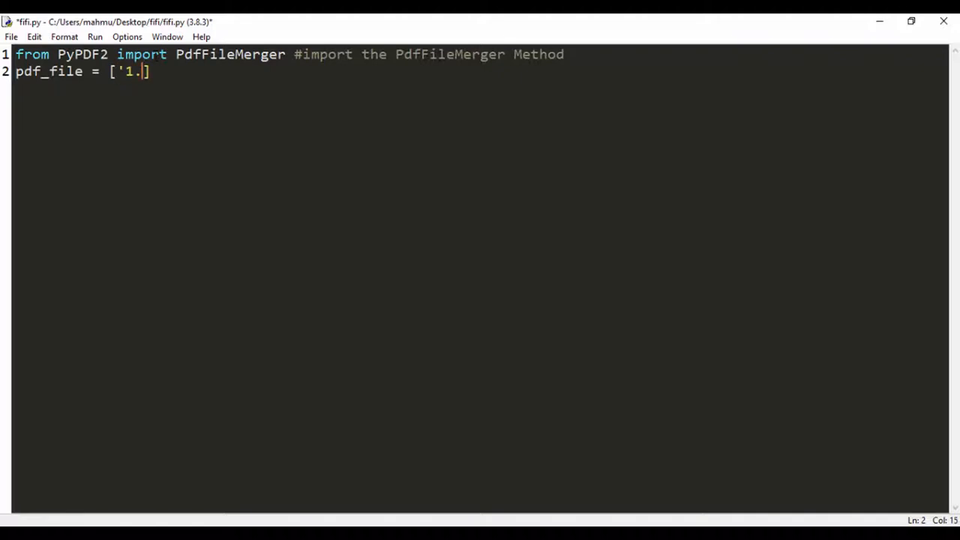
text(pdf')
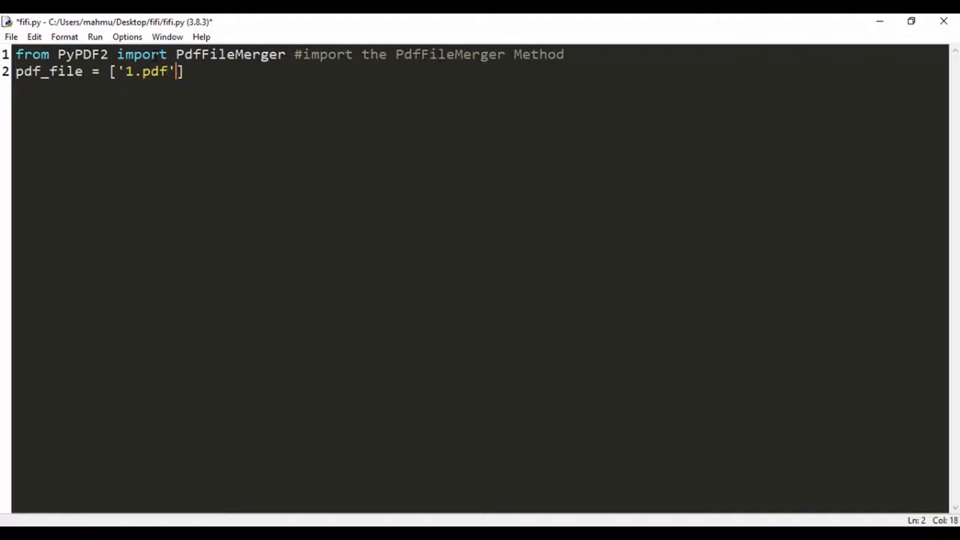
text(,)
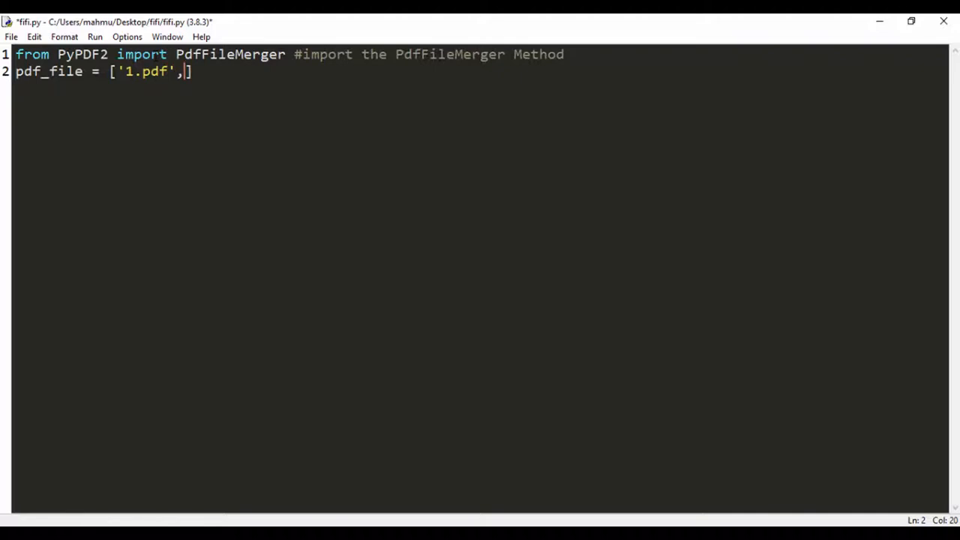
text('2)
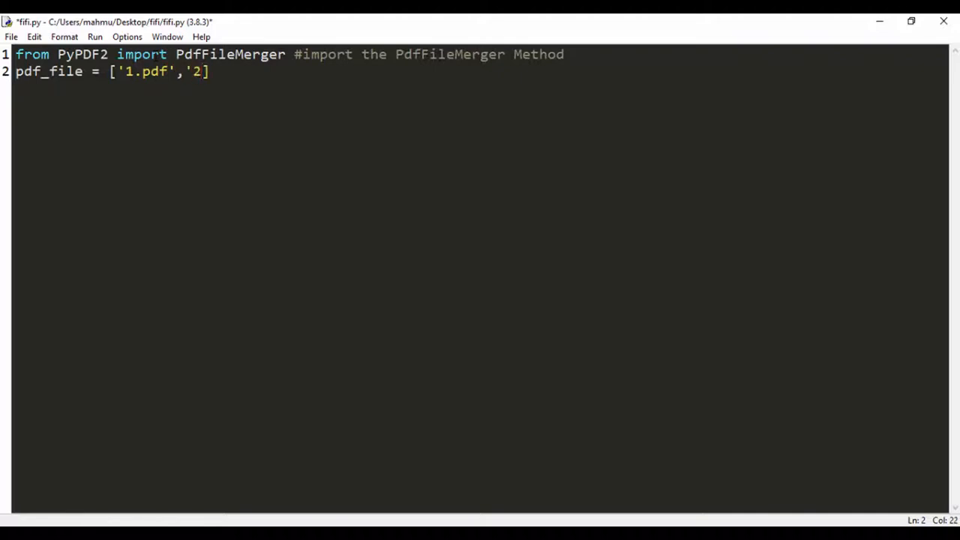
text(.pdf')
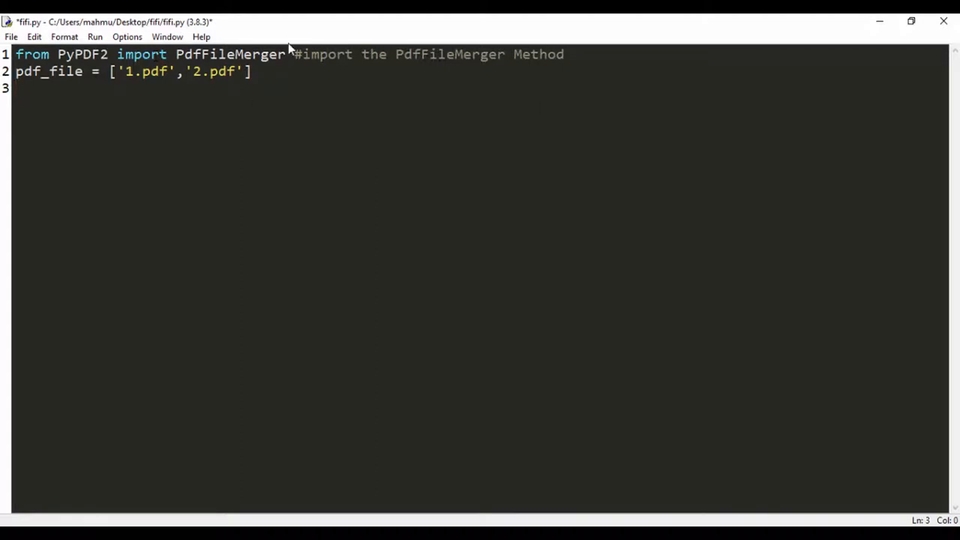
- Append the comment #list of Pdf file reference and start a new line
text(#)
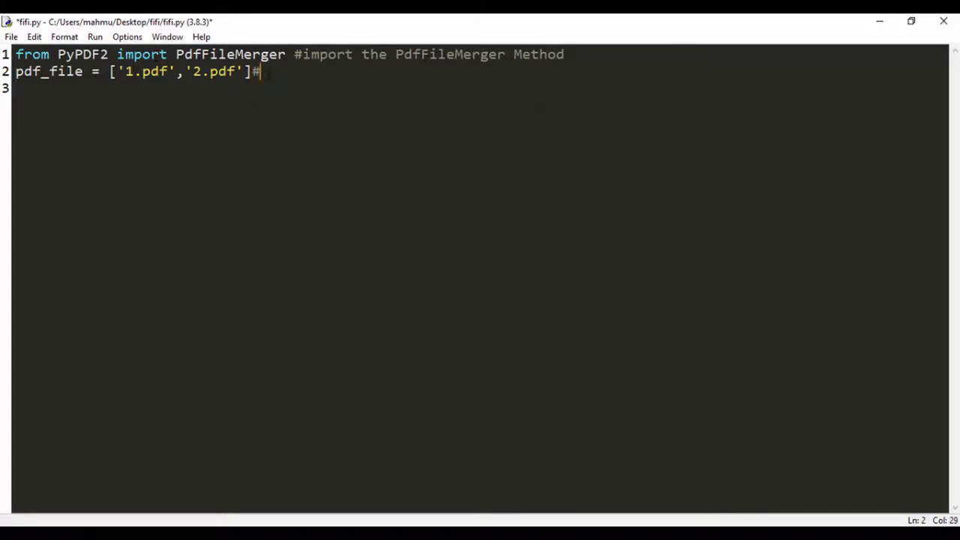
text(list of)
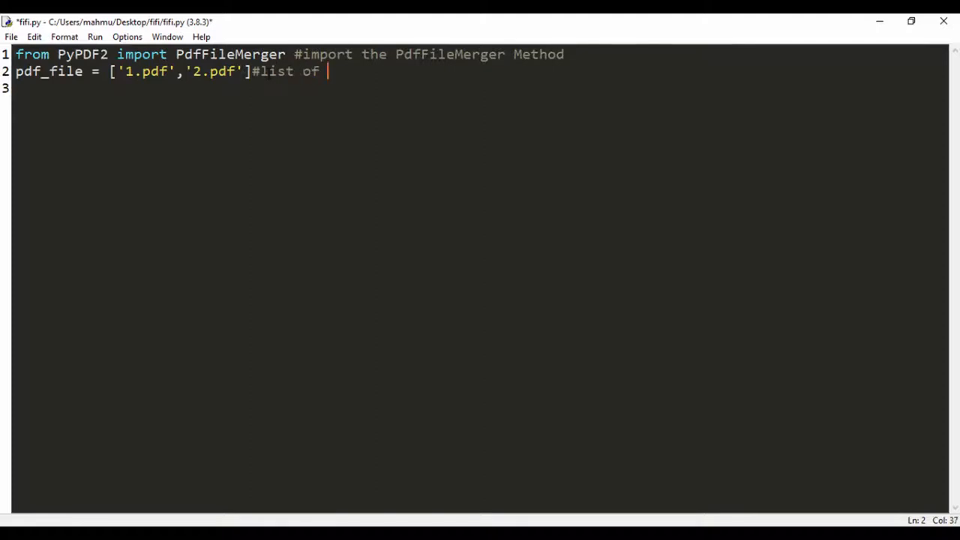
text(P)
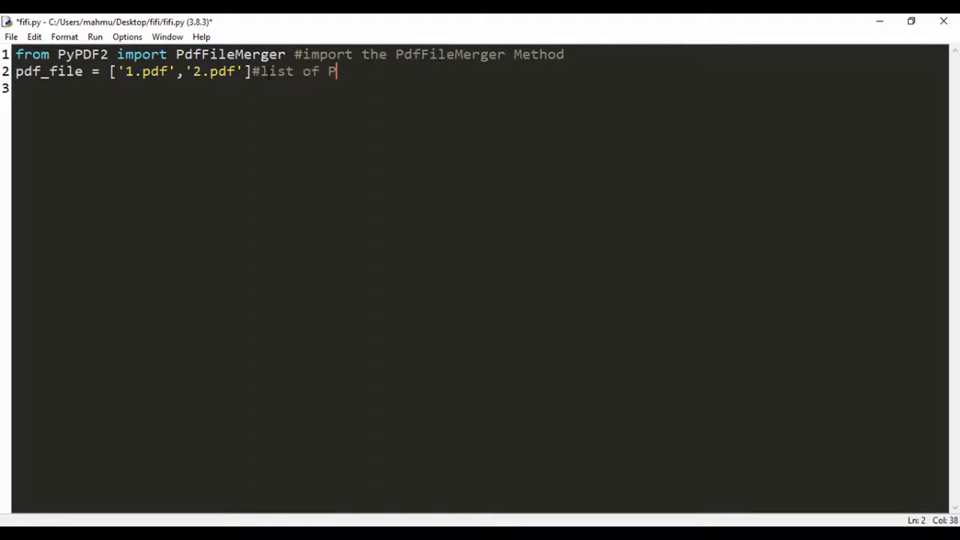
text(df file)
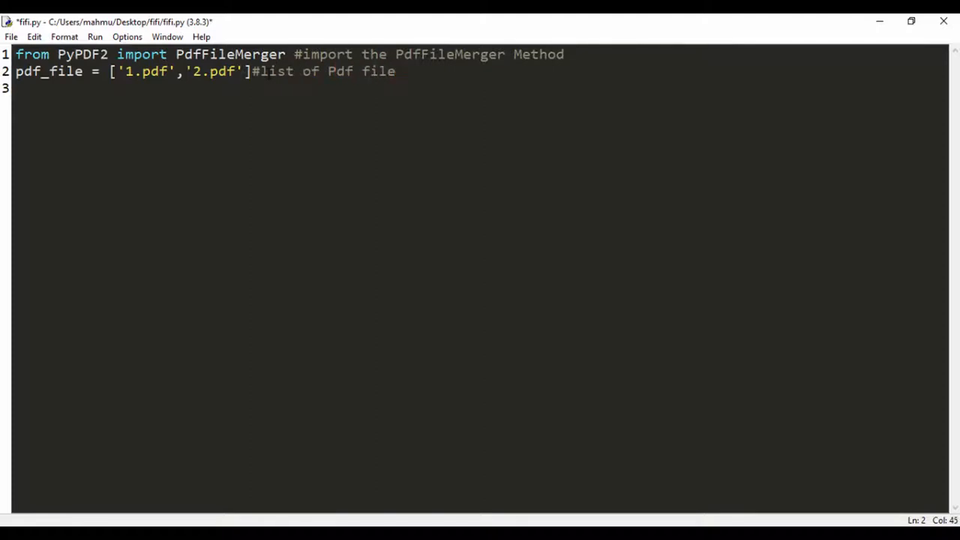
text(re)
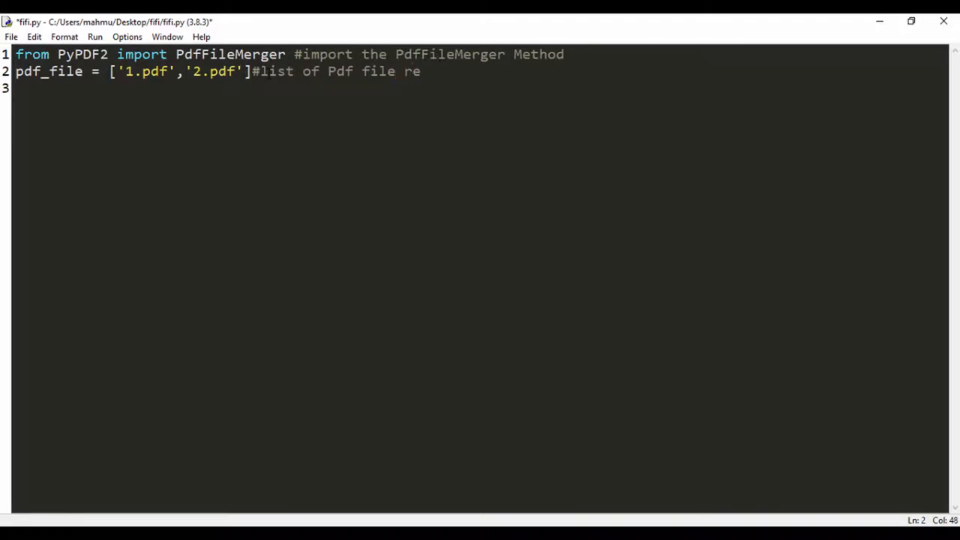
text(ference)
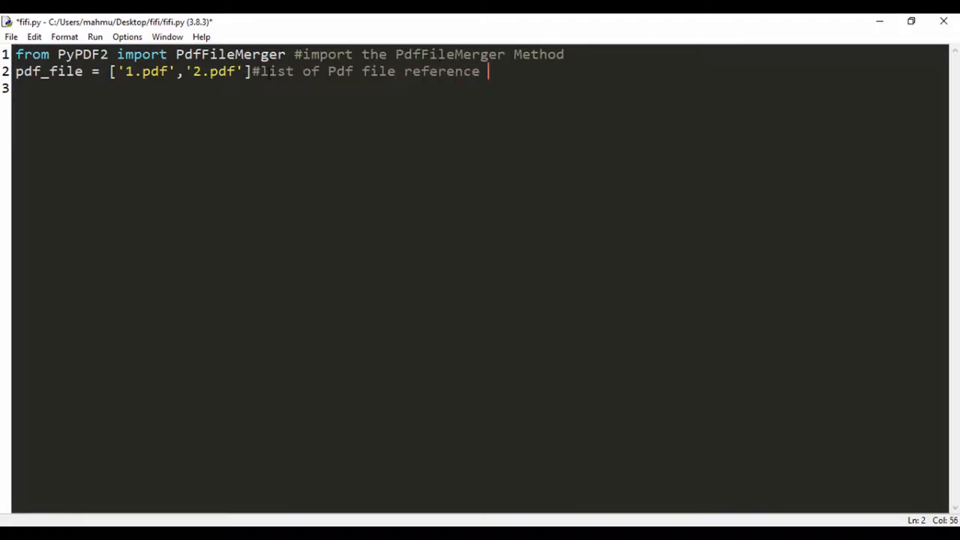
key(enter)
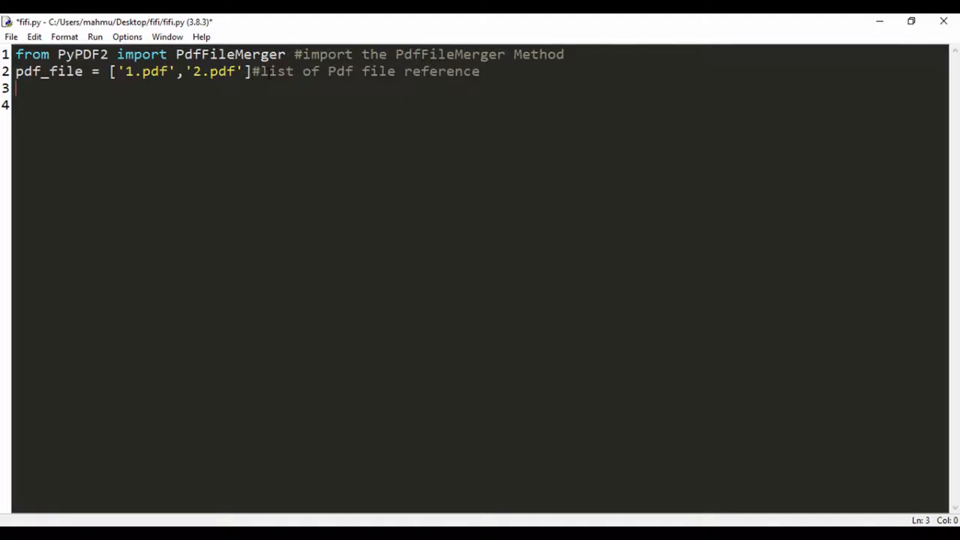
- Write line 3 as combine = PdfFileMerger()
text(com)
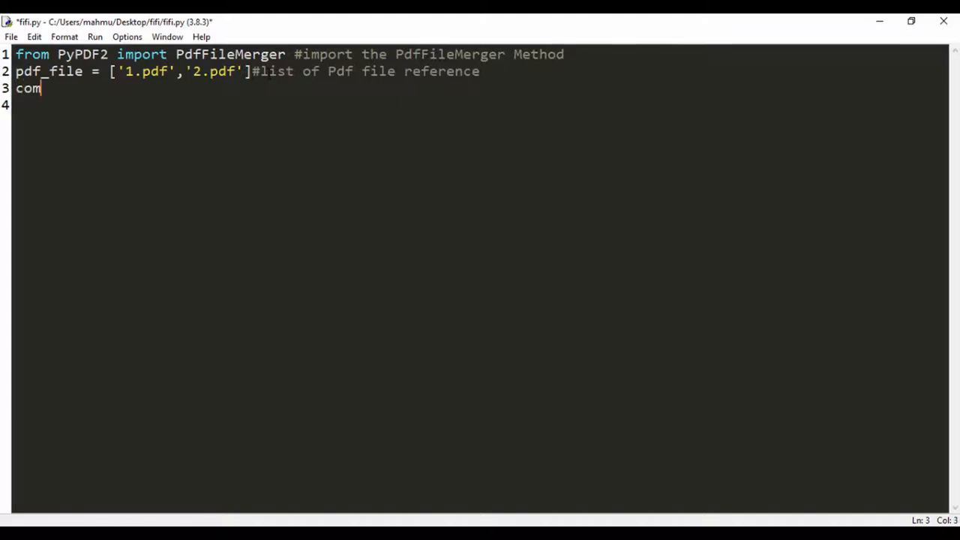
text(bine =)
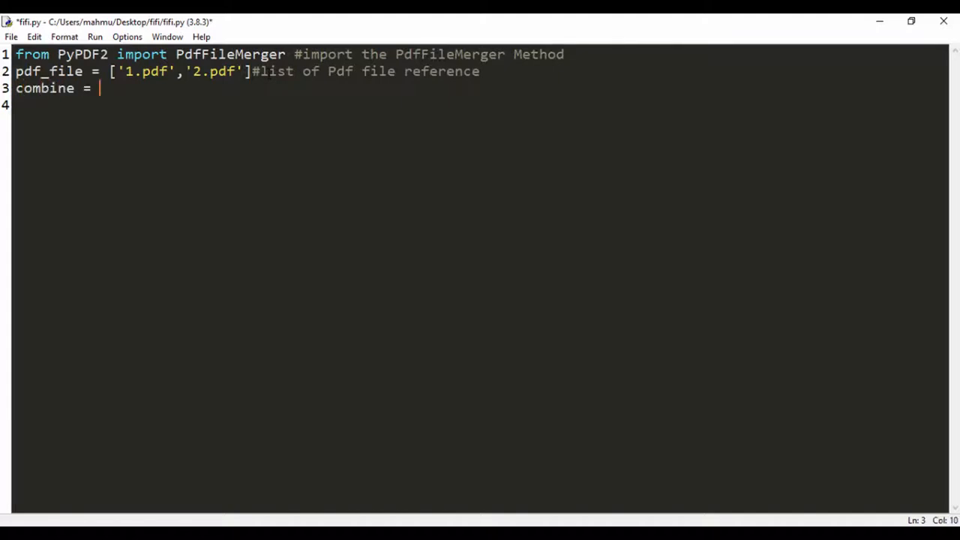
text(Pdf)
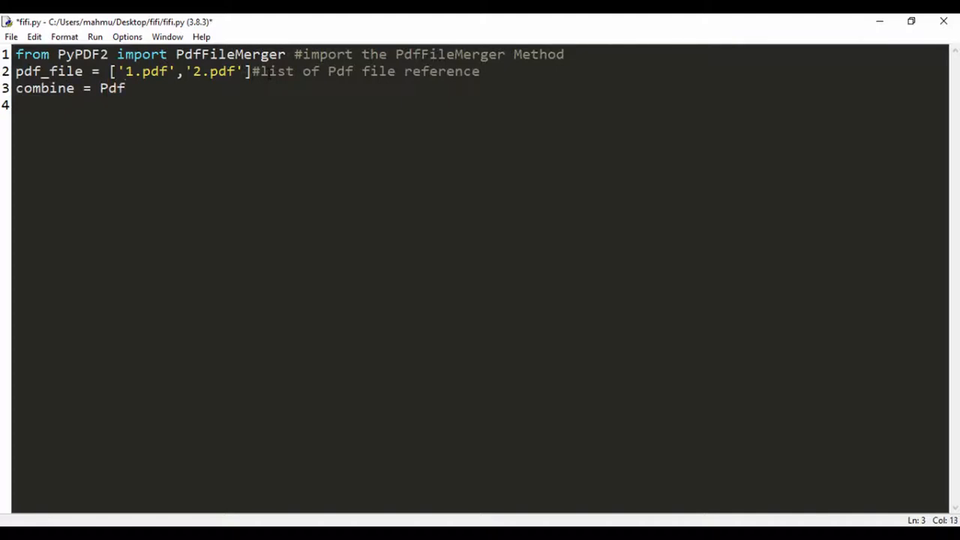
text(FileMe)
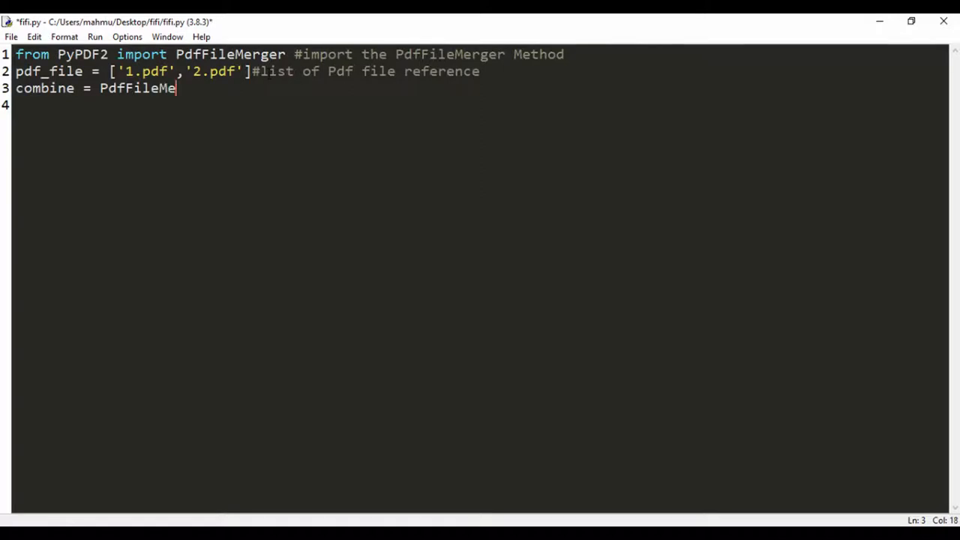
text(rger())
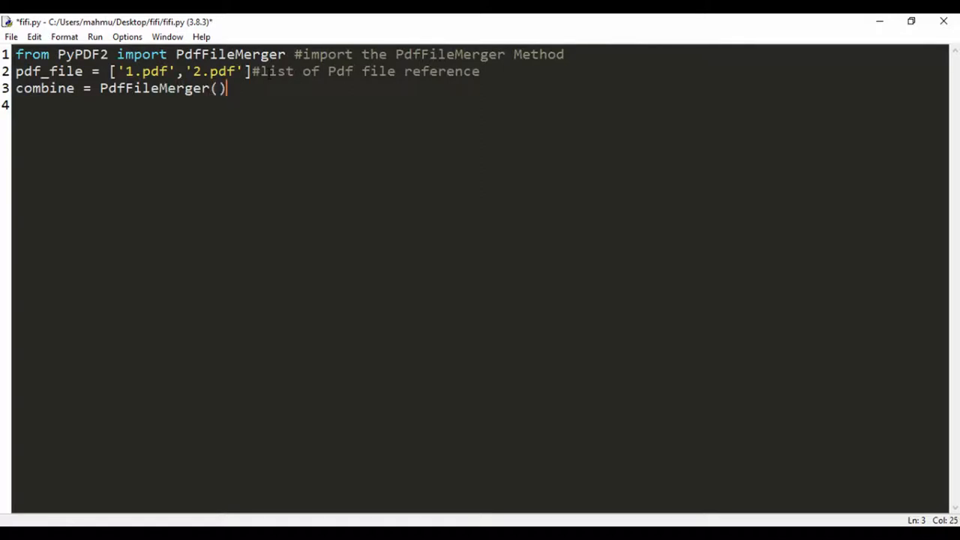
- Append the comment #create the object to hold a reference to the pdf method
text(#crea)
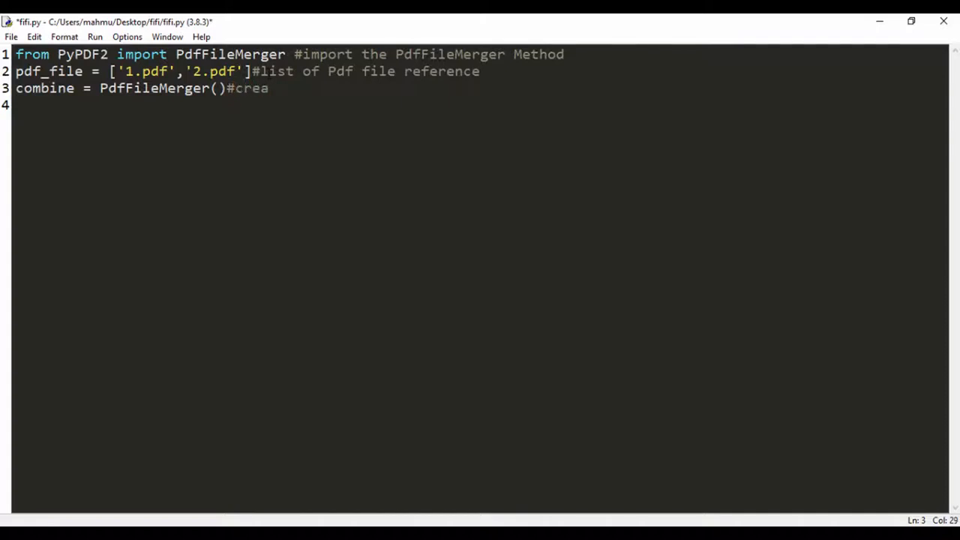
text(te the o)
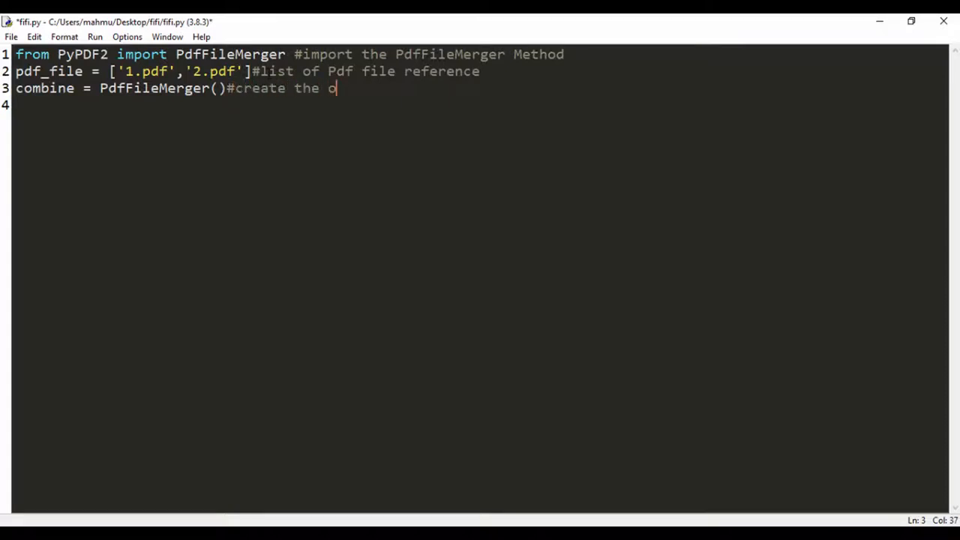
text(bject to)
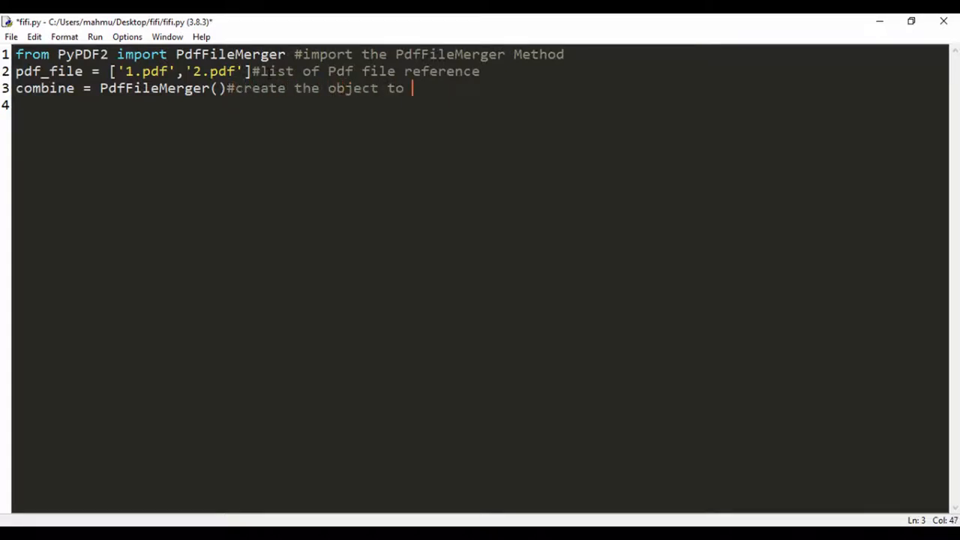
text(hold a refe)
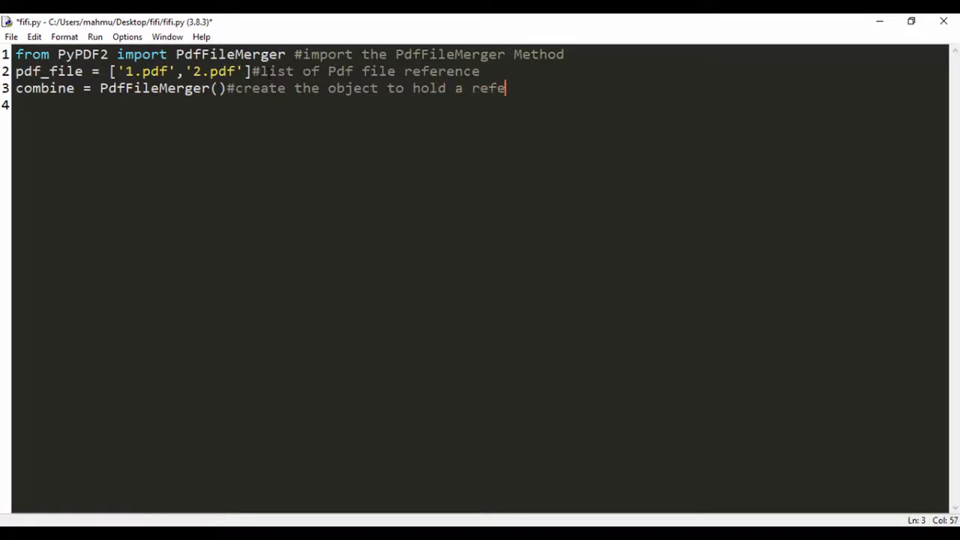
text(rence to the)
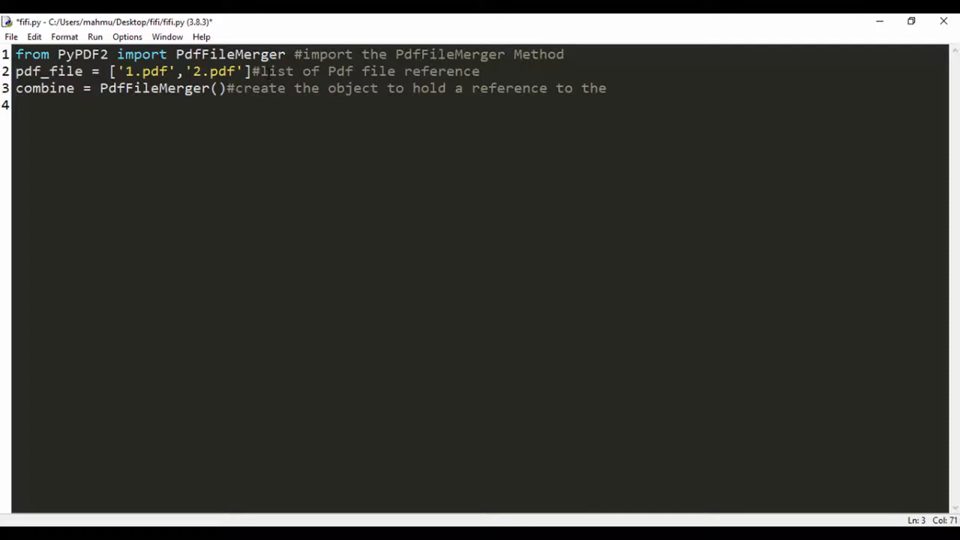
text(pdf metho)
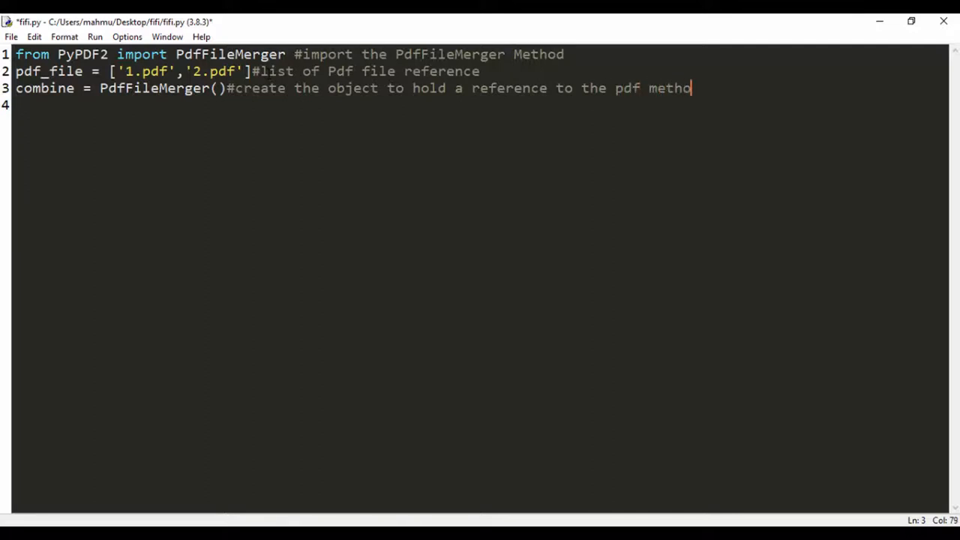
text(d)
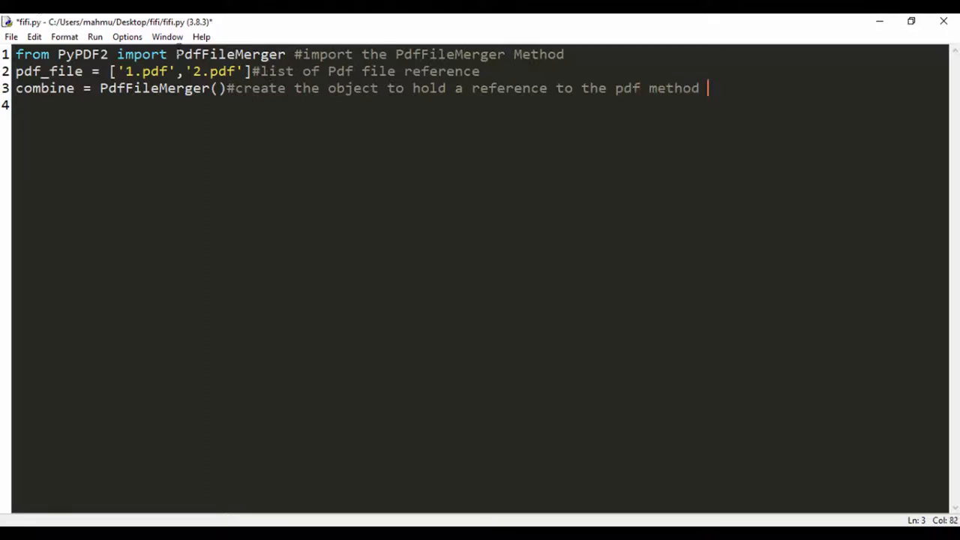
double_click(231, 54)
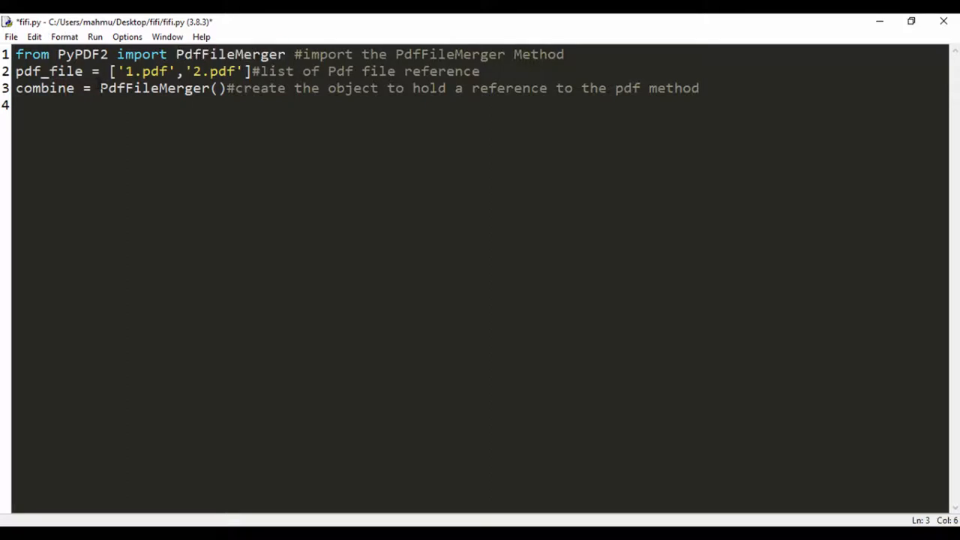
drag(99, 87, 226, 87)
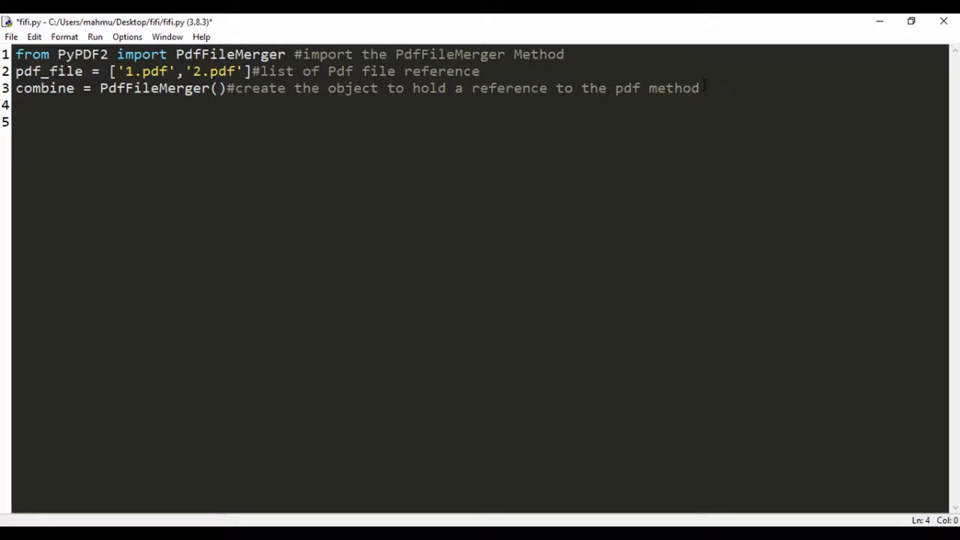
- Write the loop header 'for pdf in pdf_files:' on line 4
text(#)
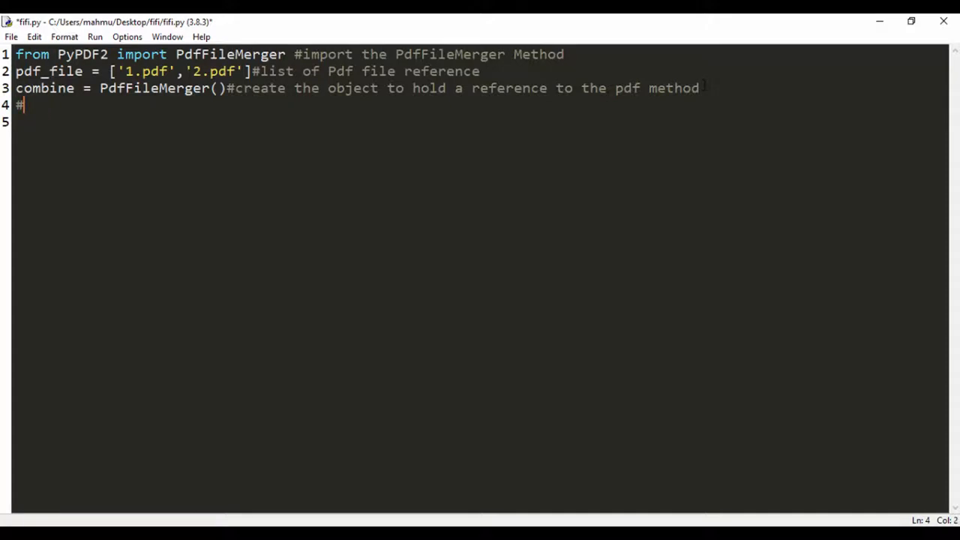
key(Backspace)
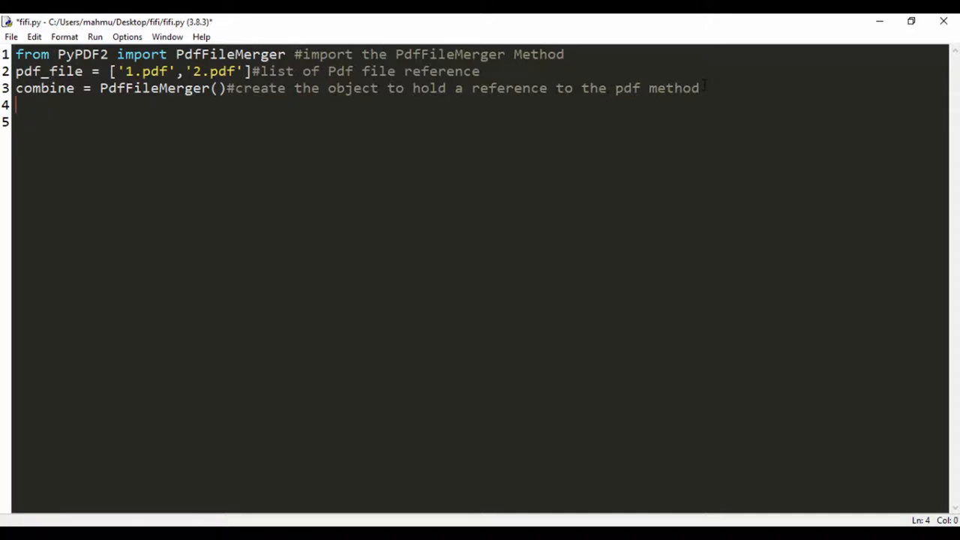
text(for)
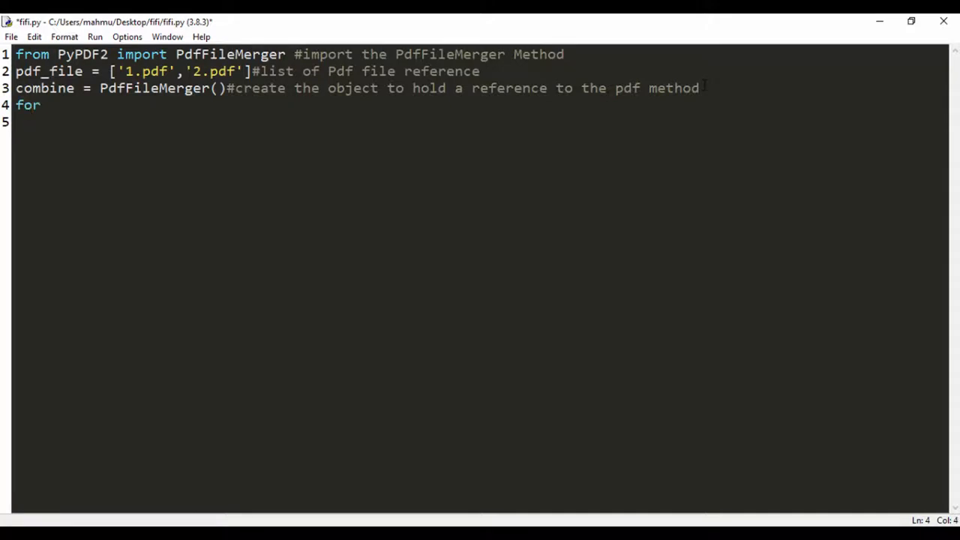
text(pdf)
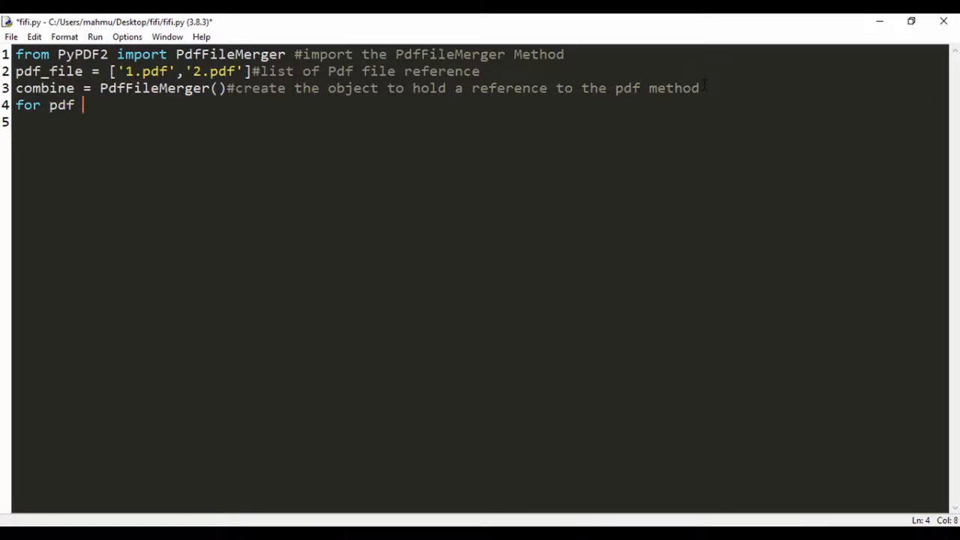
text(in p)
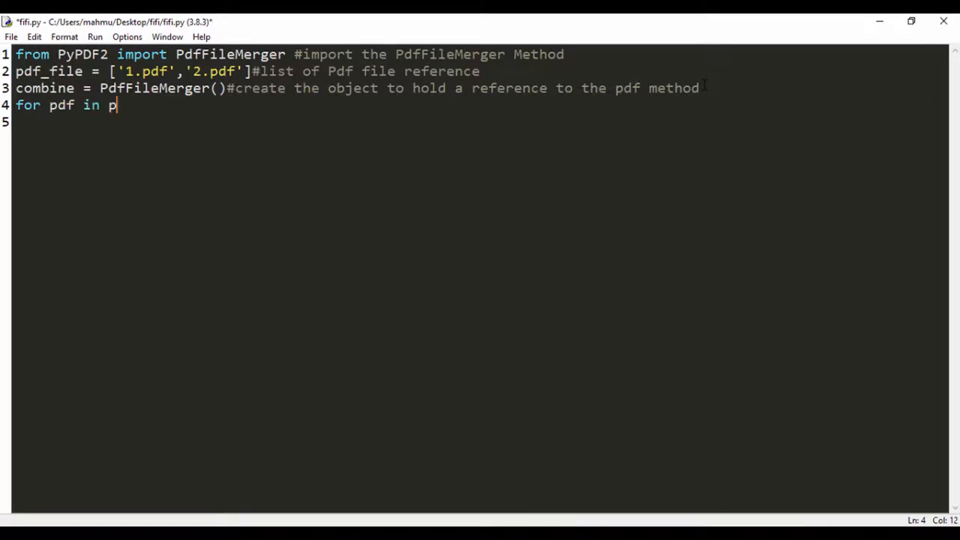
text(df_file)
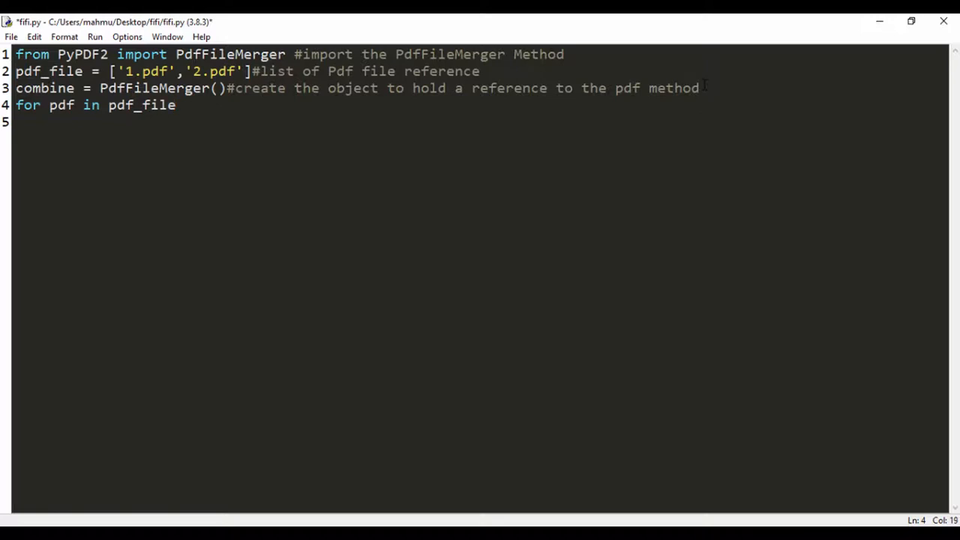
text(s)
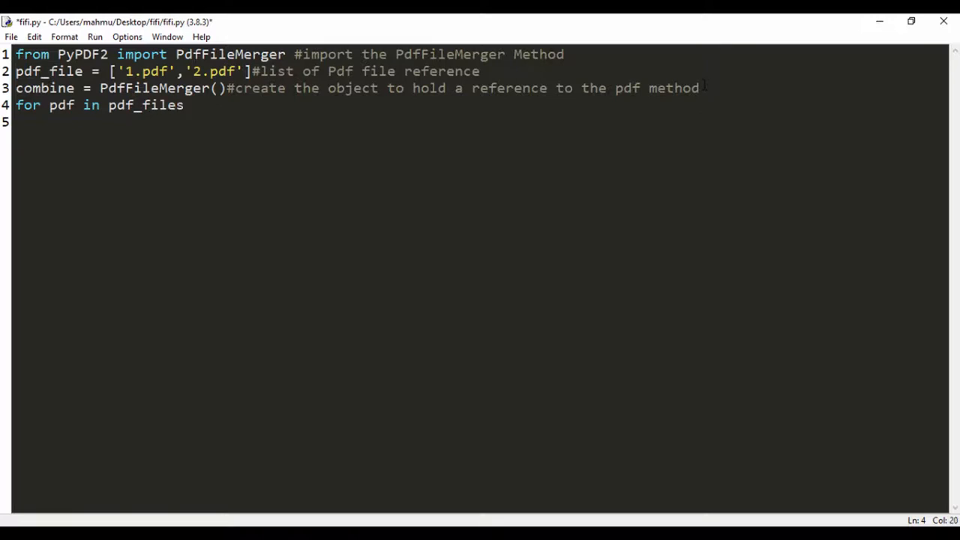
text(())
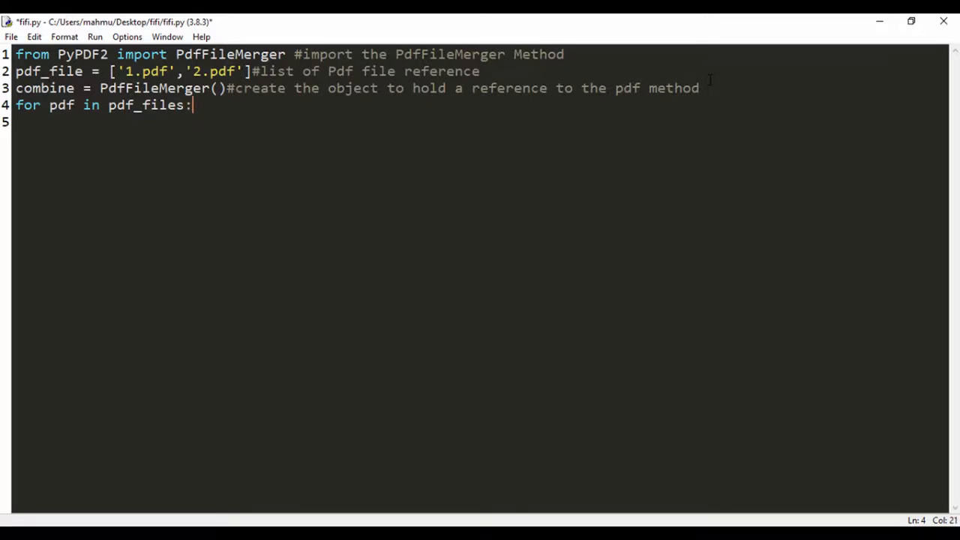
- Write the indented loop body combine.append(pdf)
text(com)
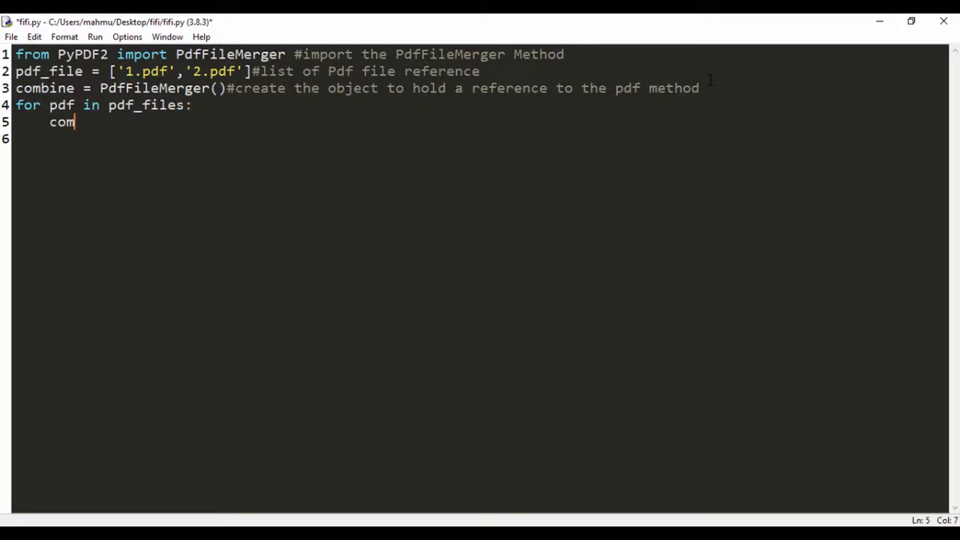
text(bin)
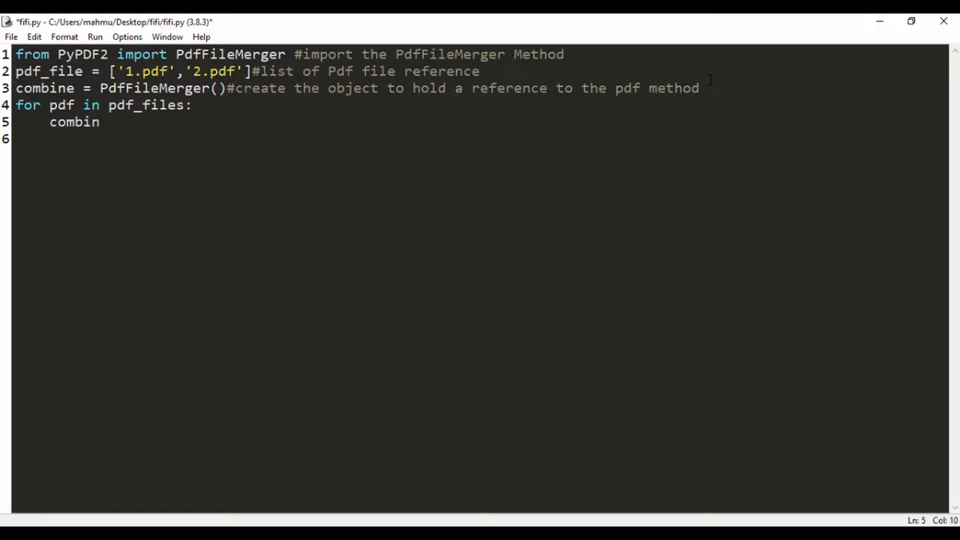
text(e.append)
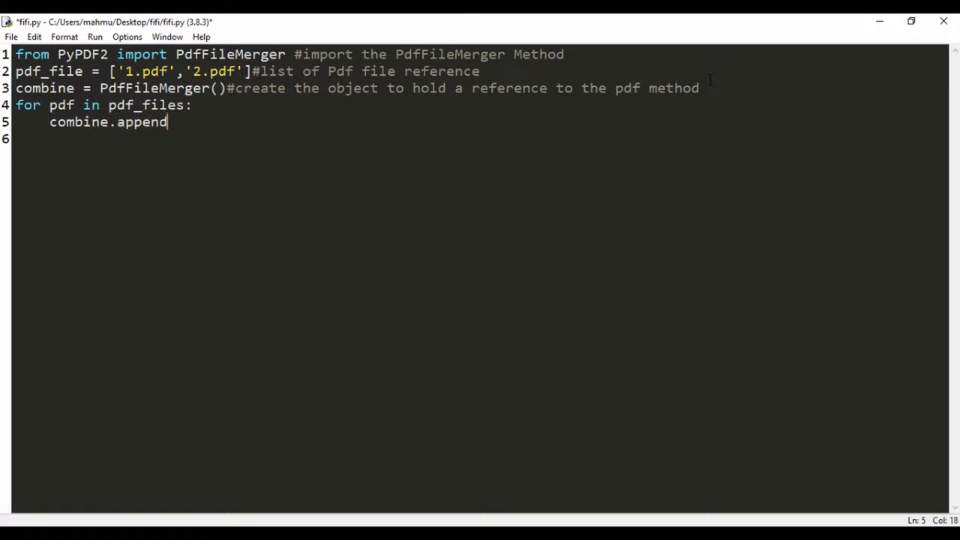
text(()
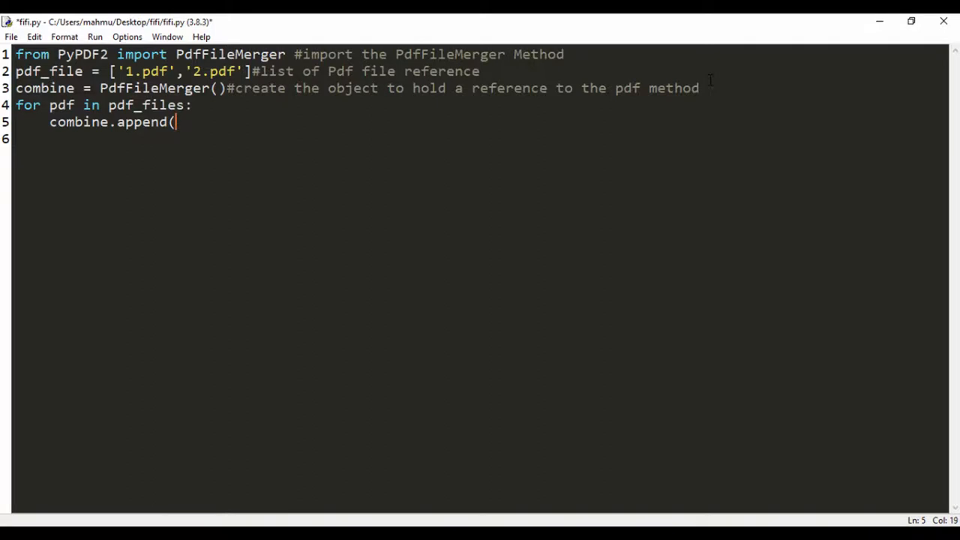
text(pdf)
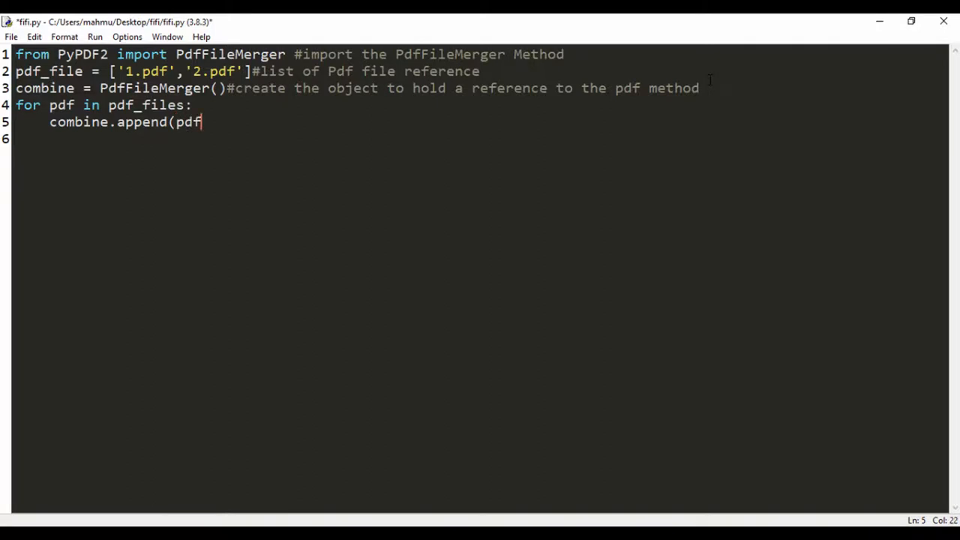
text())
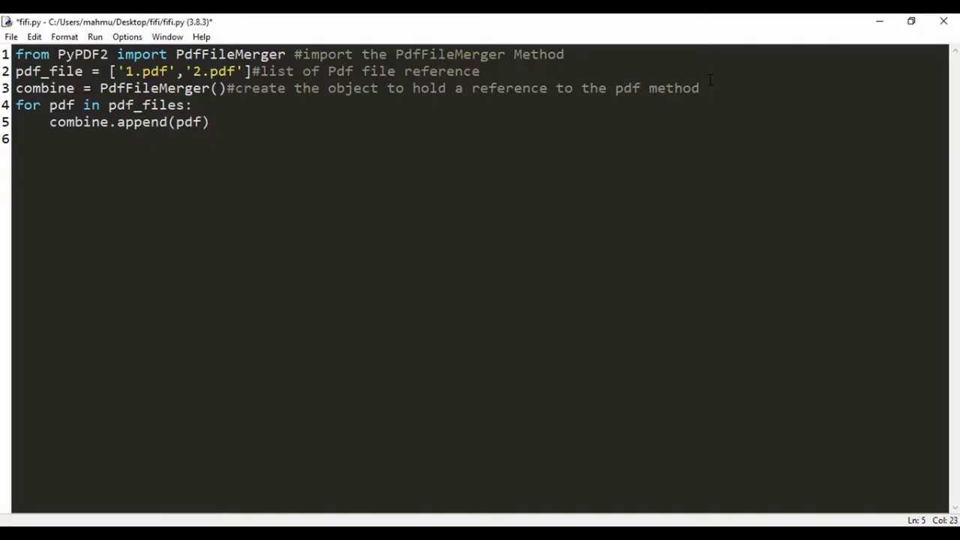
- Write combine.write('CombinedFile.pdf') on a new line after the loop
key(enter)
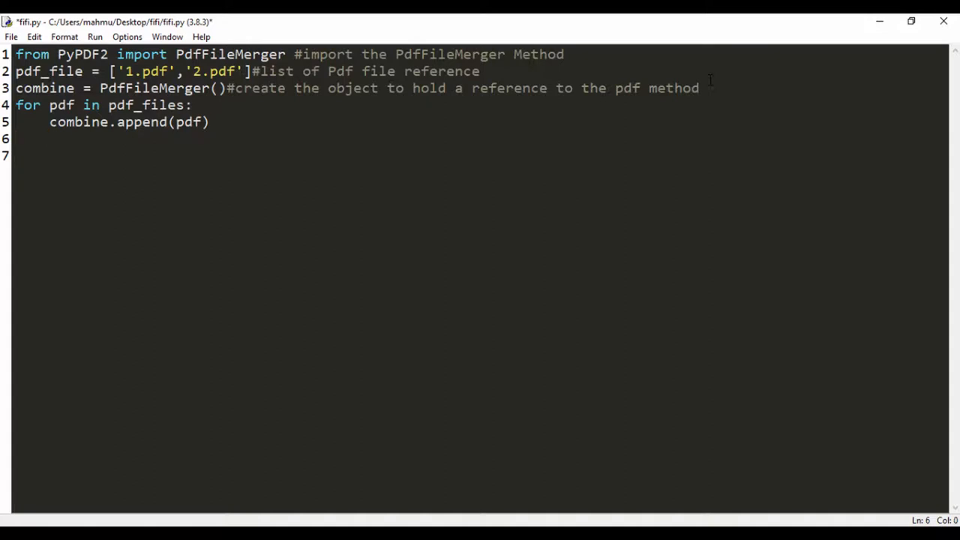
text(c)
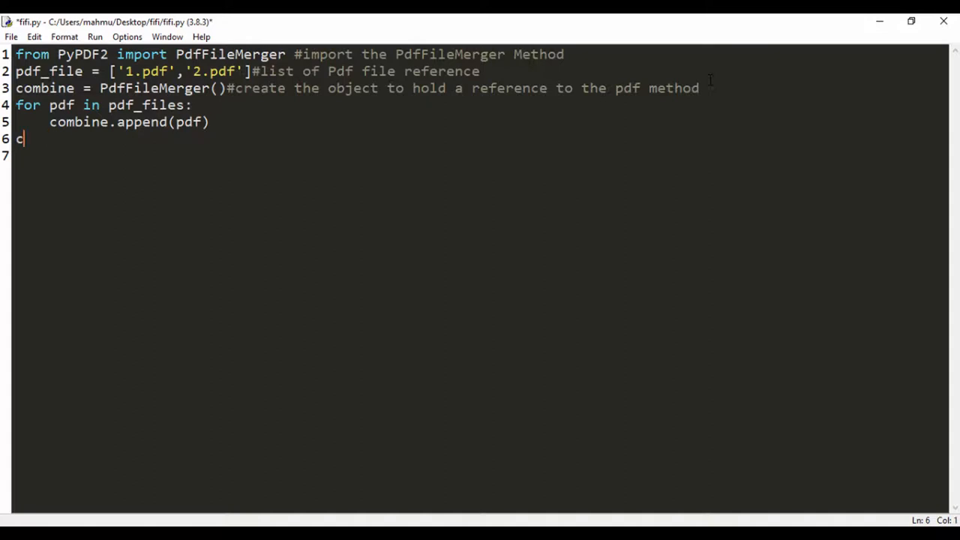
text(om)
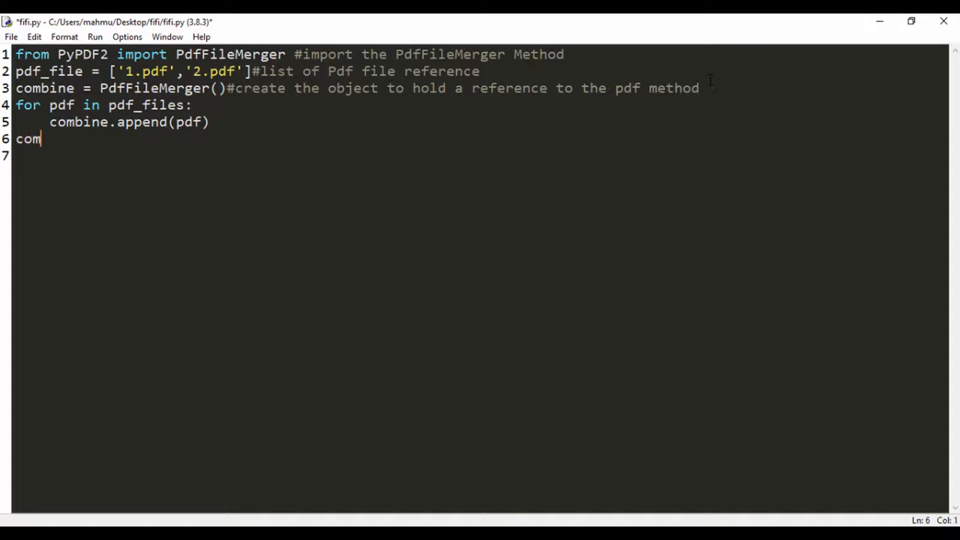
text(bine)
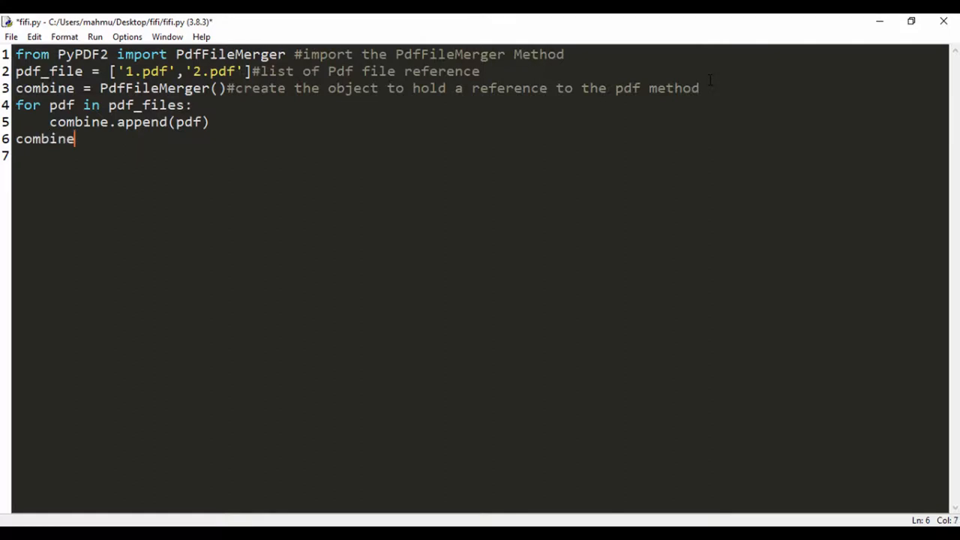
text(.write)
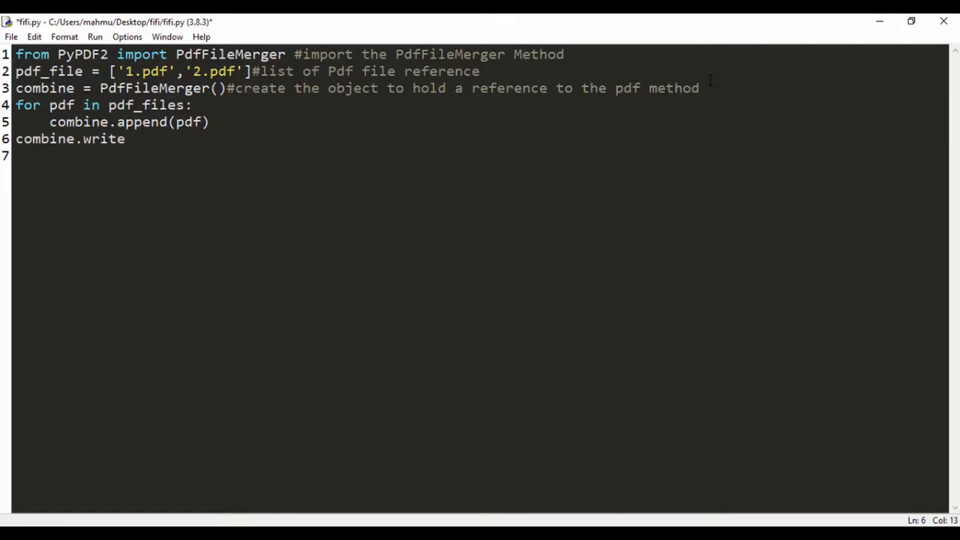
text(())
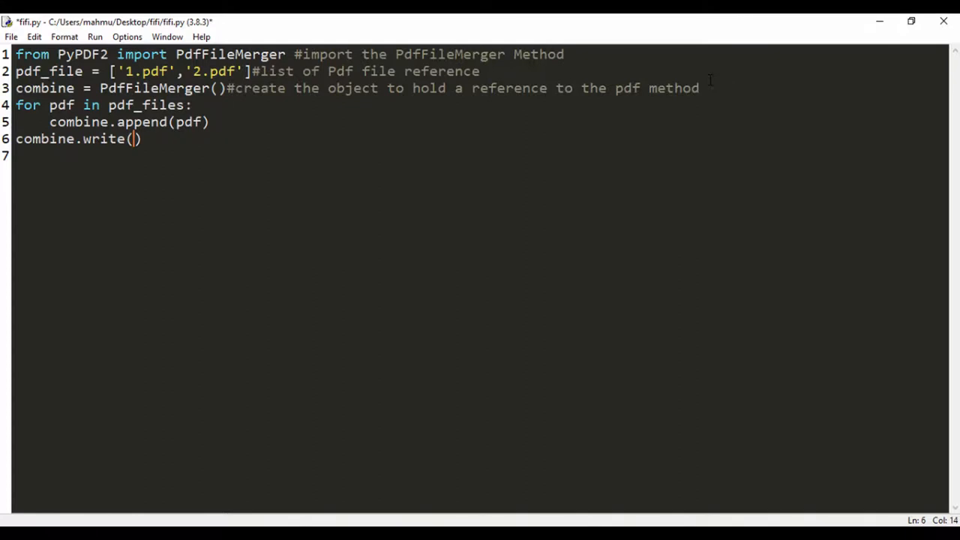
text('Com)
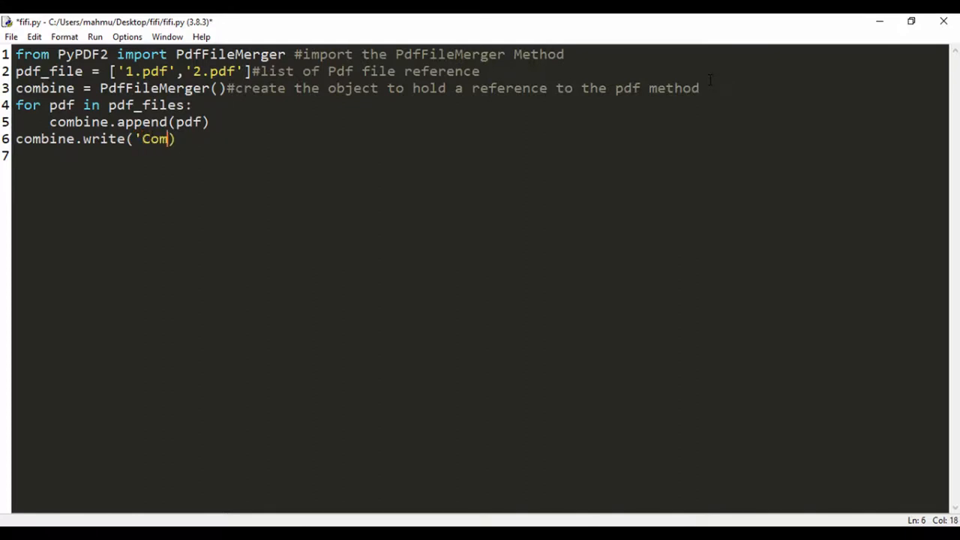
text(bined)
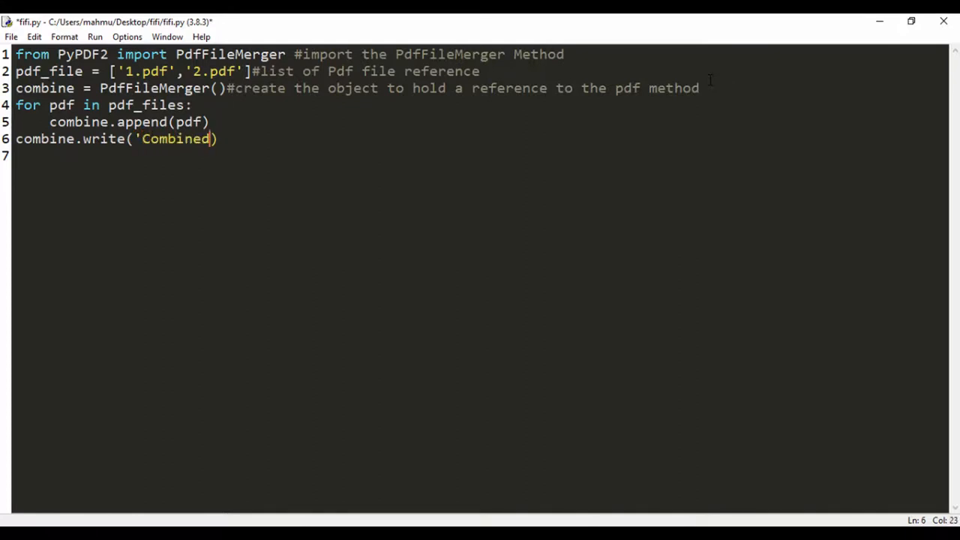
text(File.p)
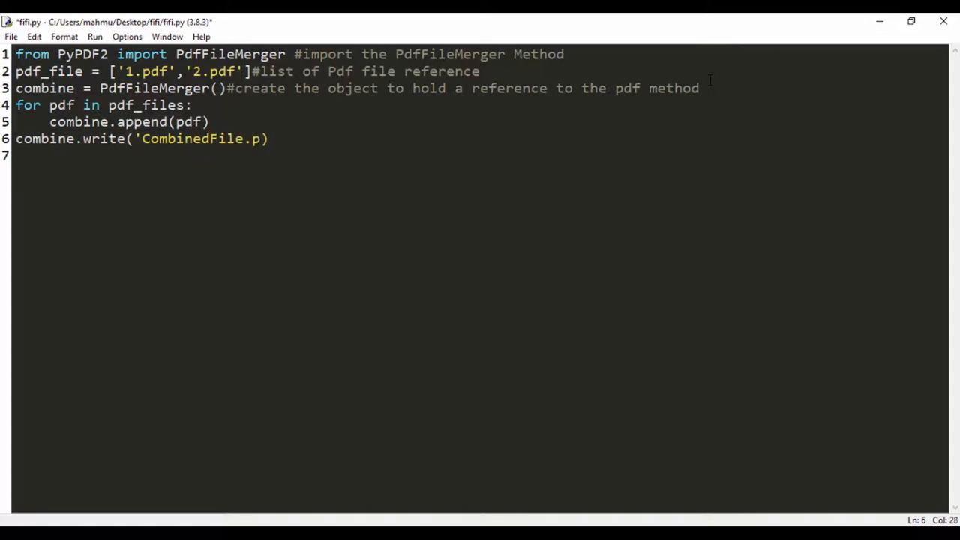
text(df'))
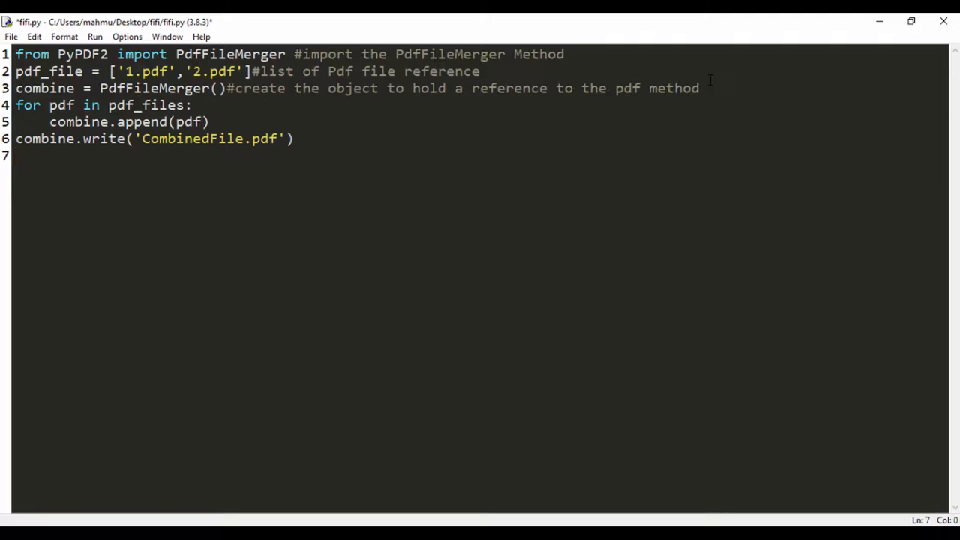
- Write combine.close() as the final line
text(com)
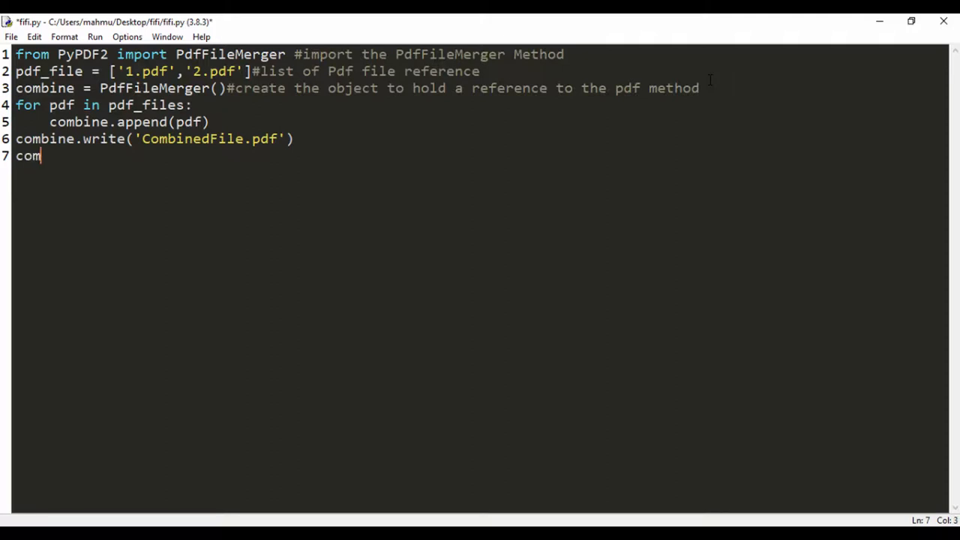
text(bin)
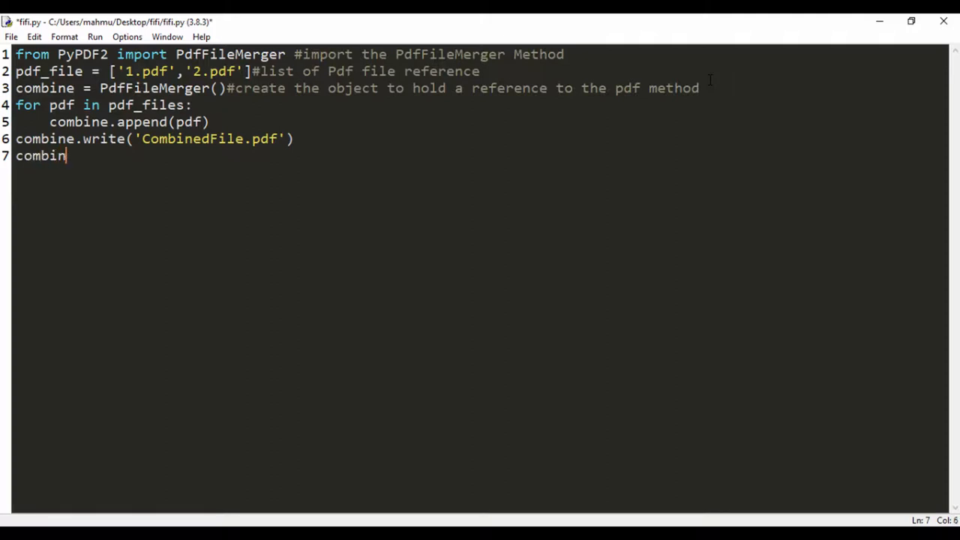
text(e.close)
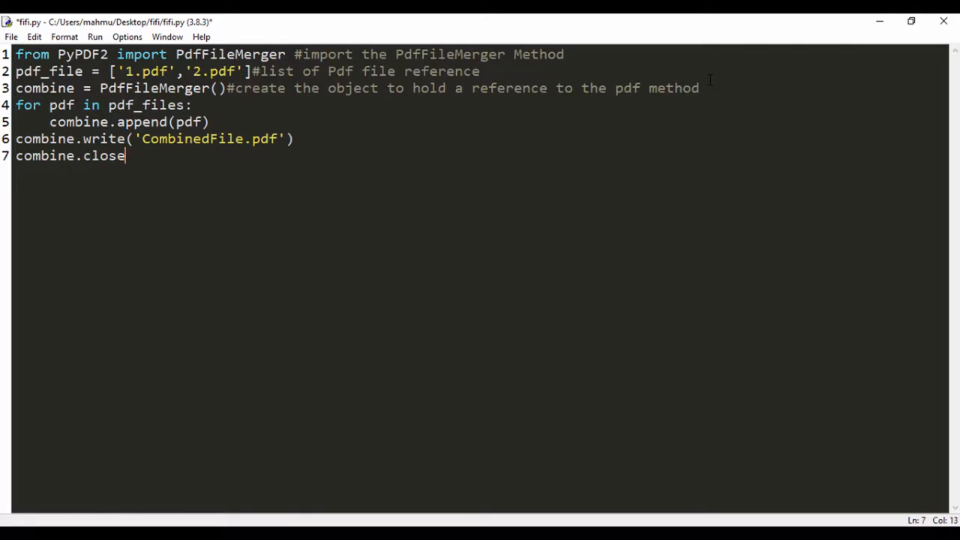
text(())
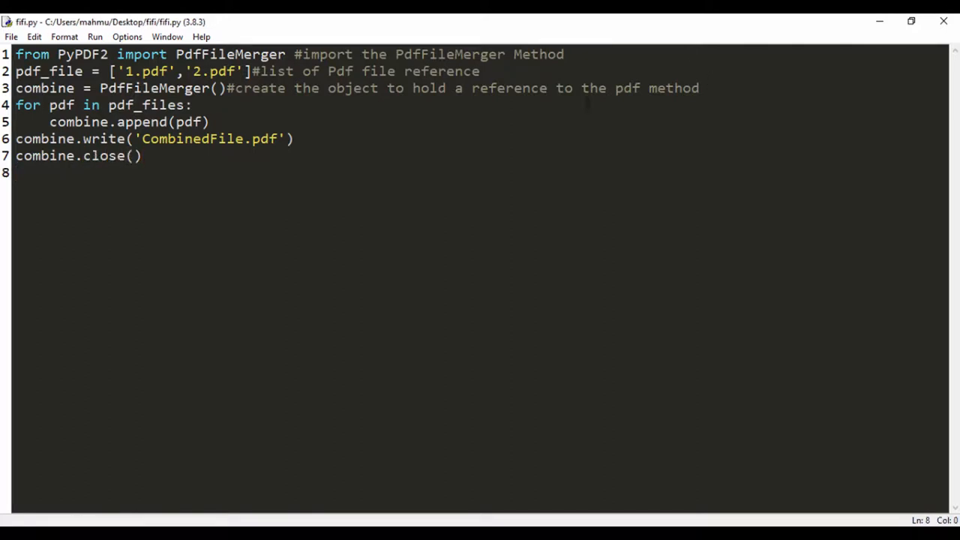
- Browse to the Desktop's fifi folder and view 1.pdf and 2.pdf beside fifi.py
click(12, 36)
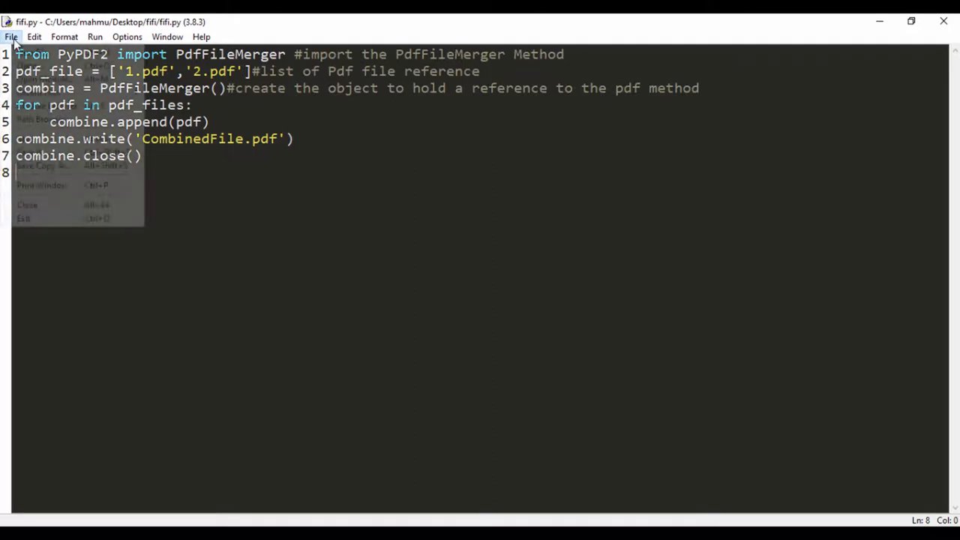
click(12, 36)
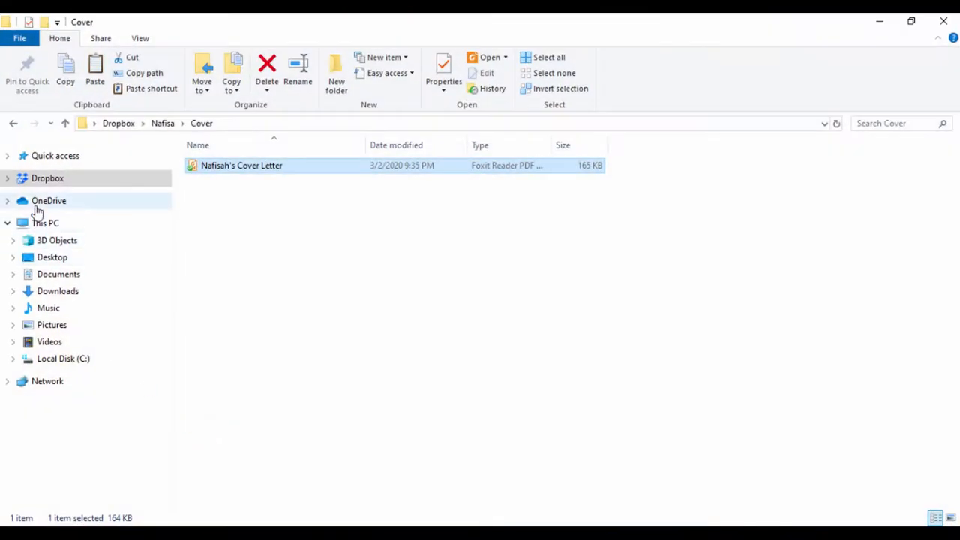
click(51, 257)
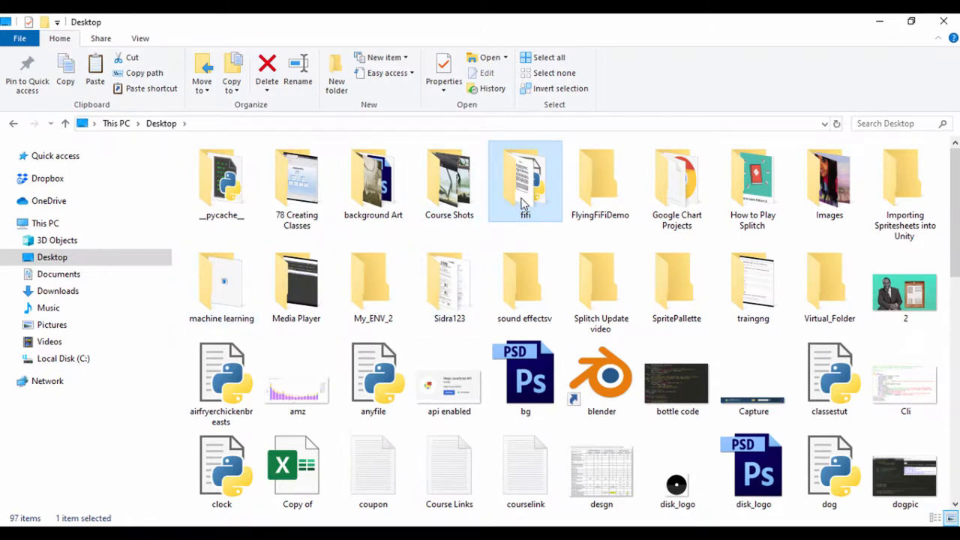
double_click(525, 180)
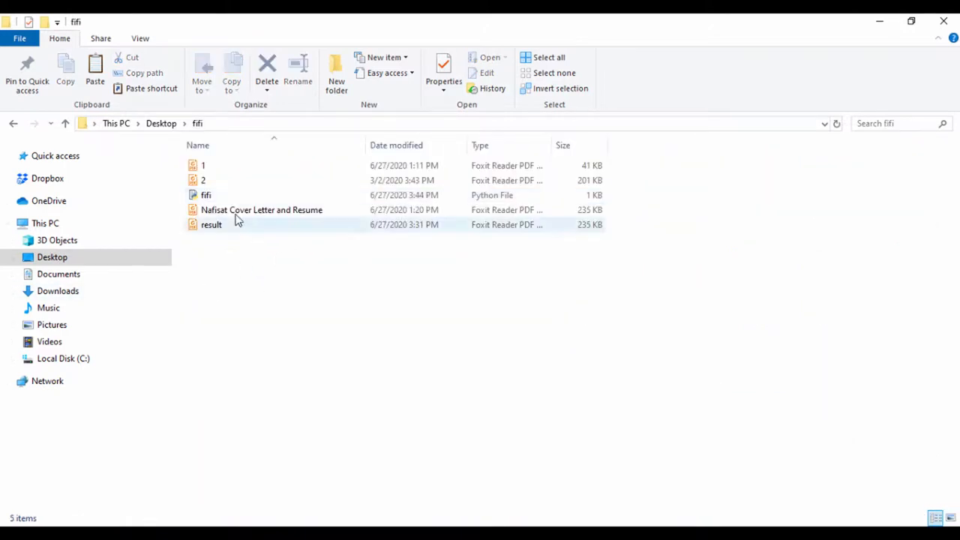
click(207, 195)
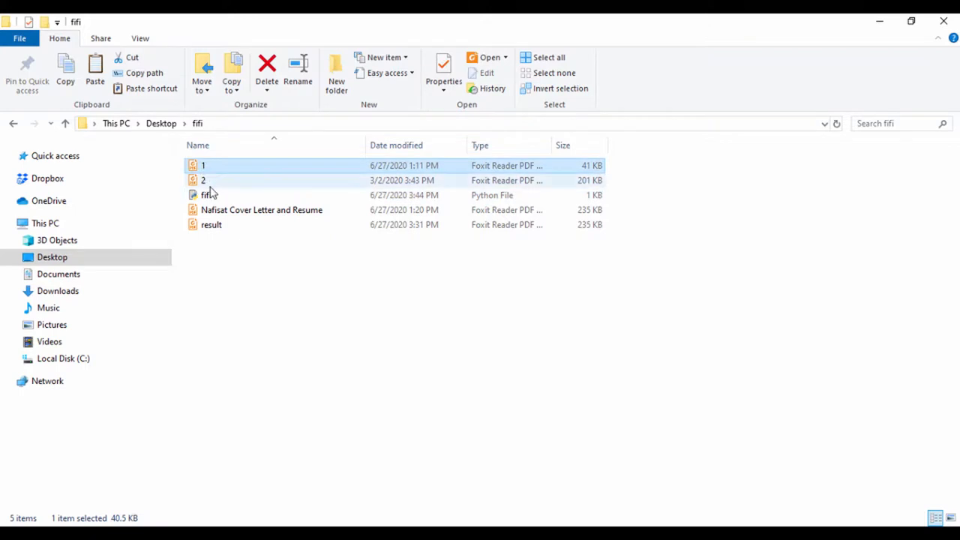
click(202, 180)
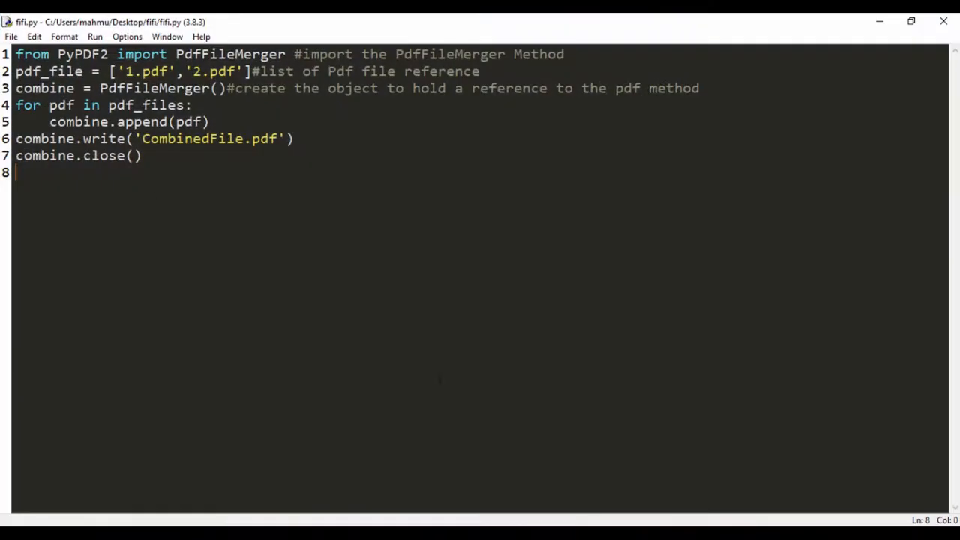
- Save and run fifi.py, getting NameError: name 'pdf_files' is not defined, then return to the editor
click(12, 36)
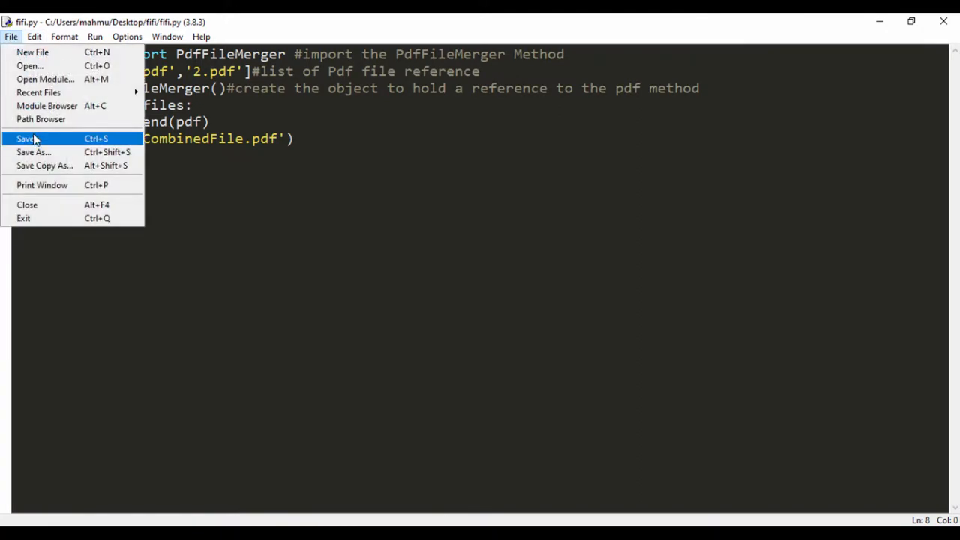
click(95, 36)
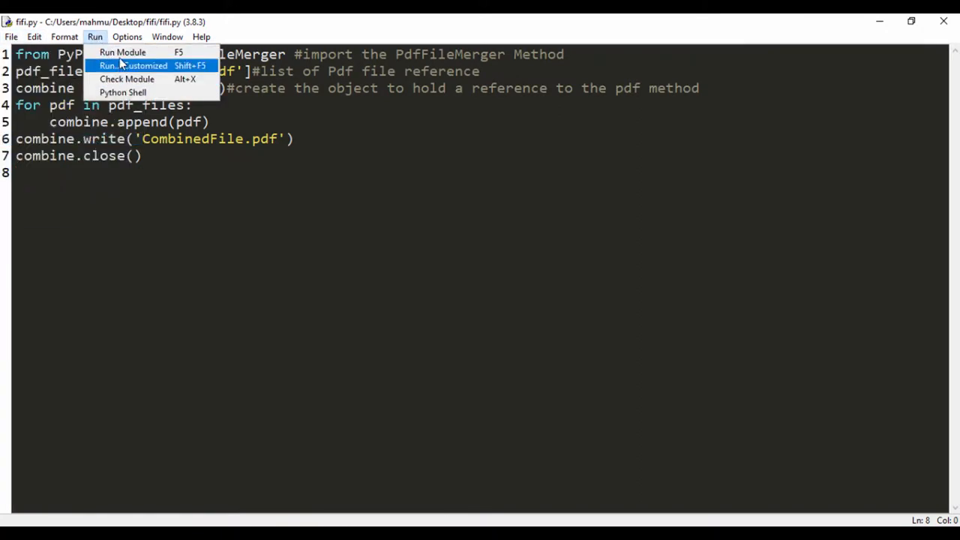
click(123, 51)
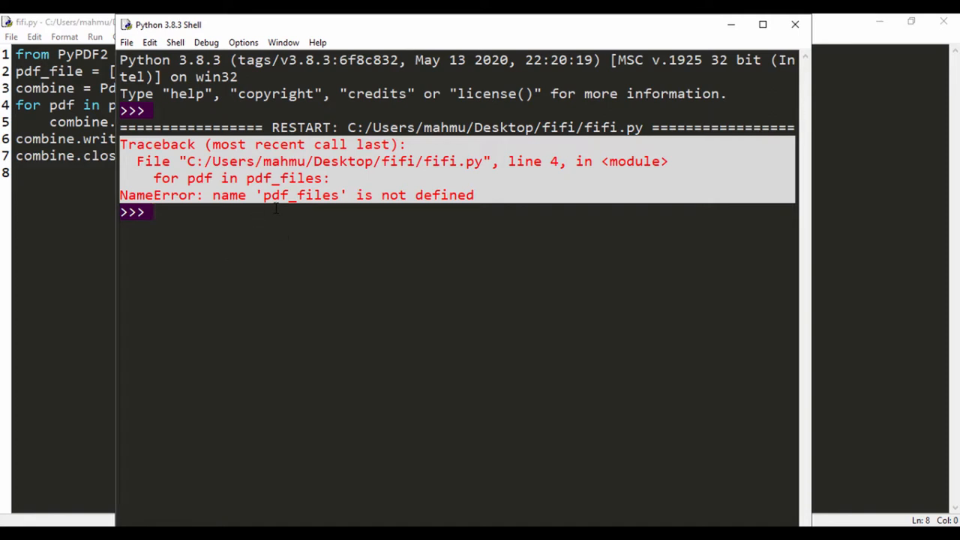
mouse_move(528, 133)
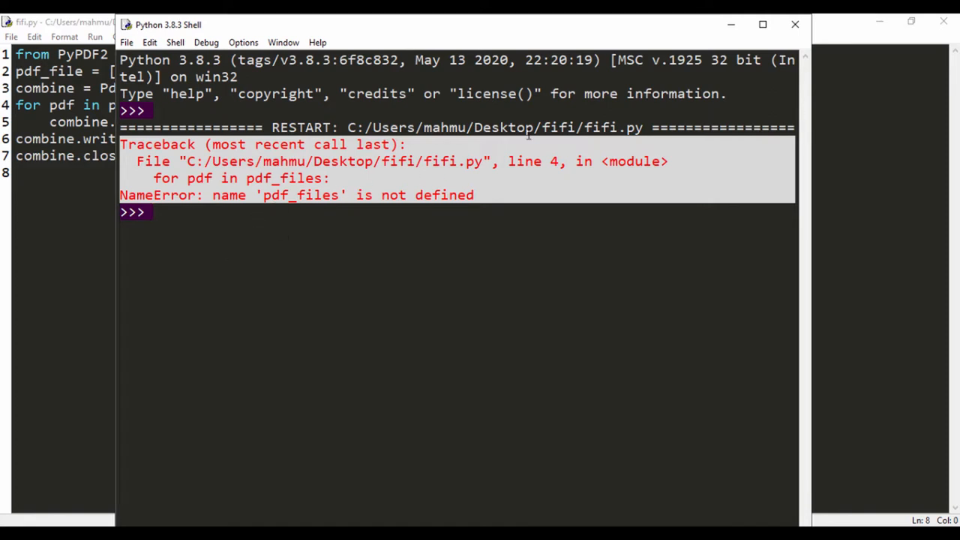
click(57, 21)
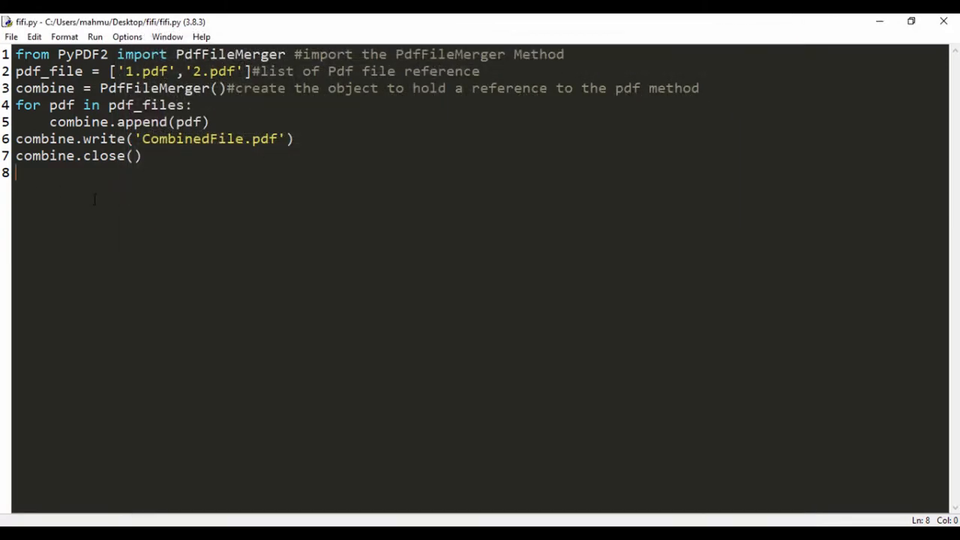
- Correct the loop to iterate over pdf_file and rerun the script, producing CombinedFile.pdf
double_click(48, 72)
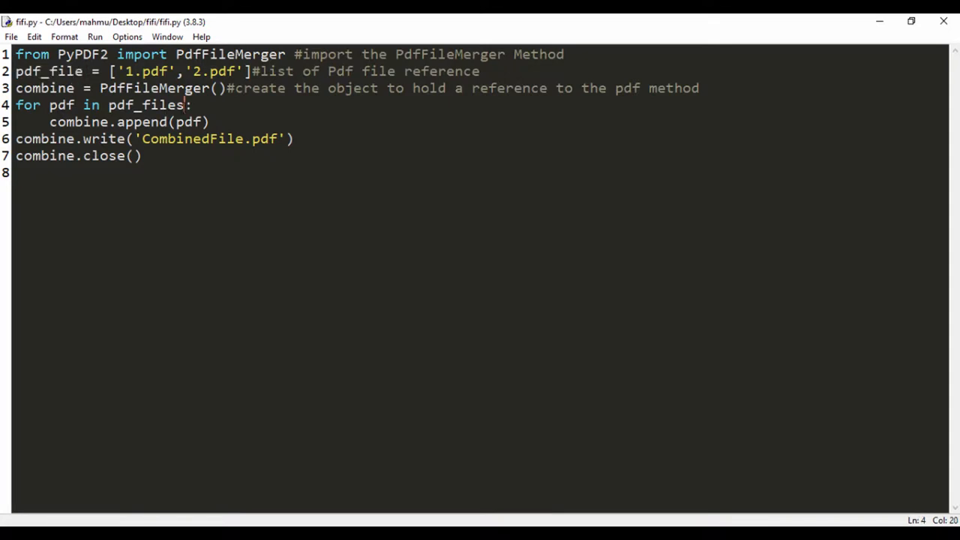
key(Backspace)
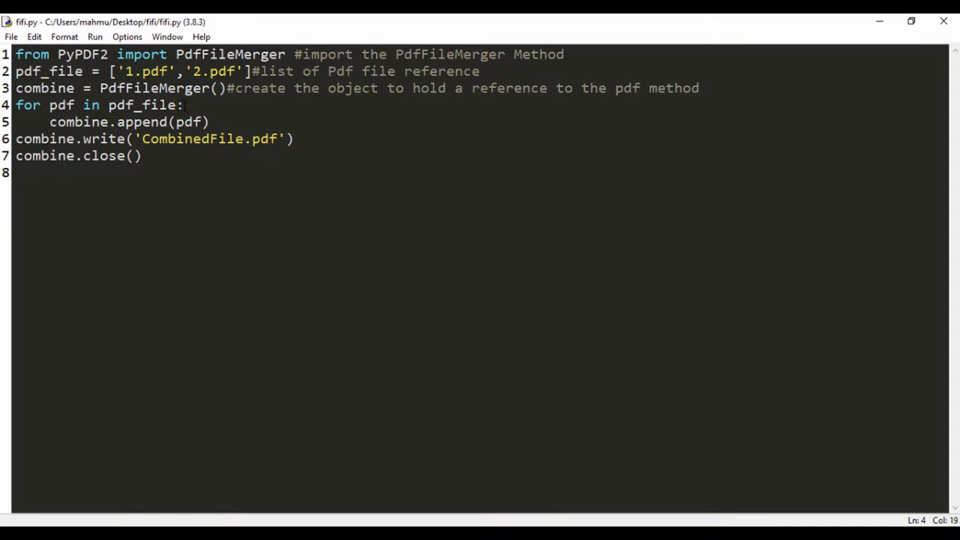
key(F5)
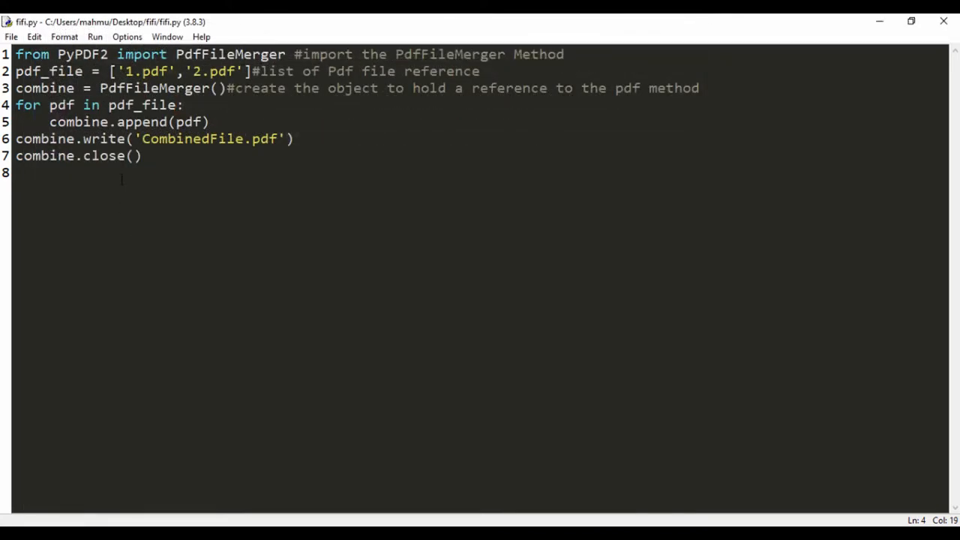
double_click(202, 138)
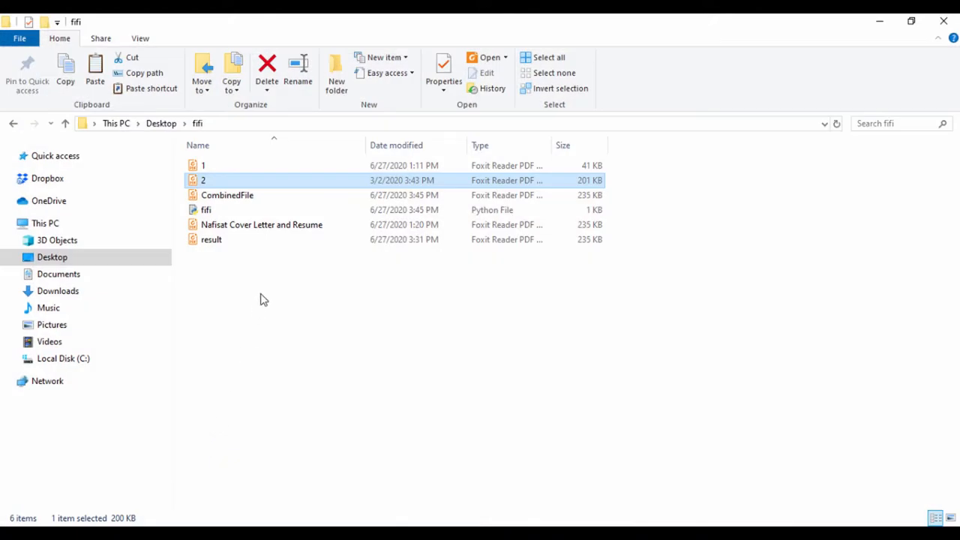
- Open CombinedFile.pdf from the fifi folder in Foxit Reader as a three-page document
click(228, 195)
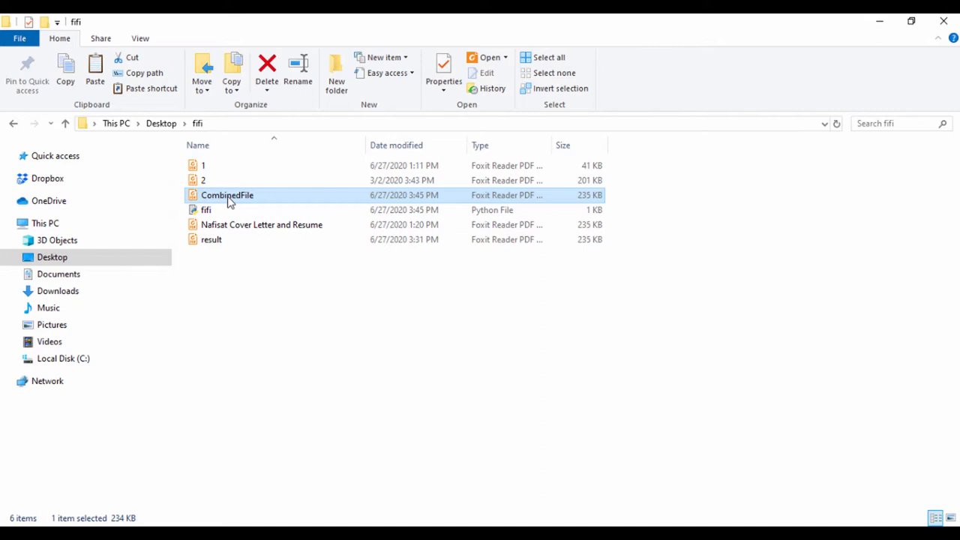
double_click(228, 194)
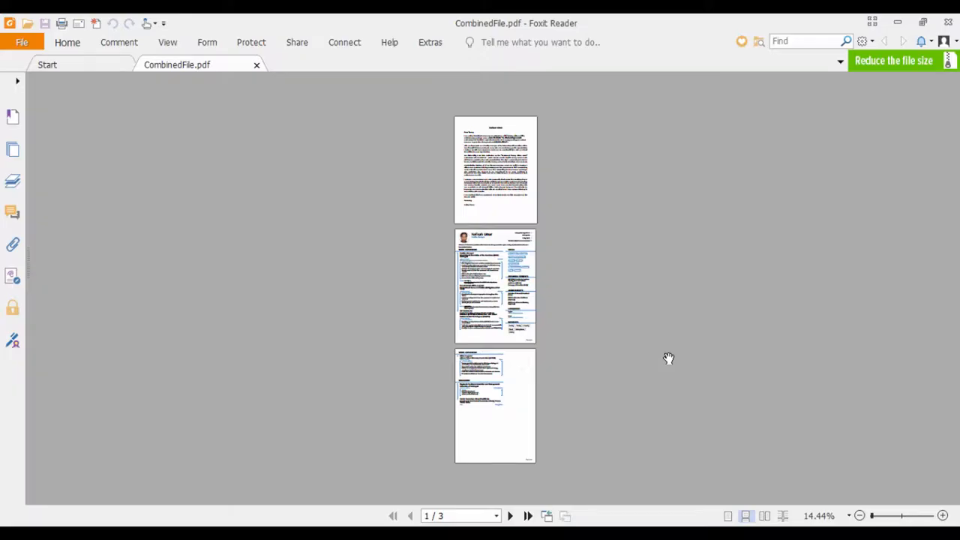
mouse_move(456, 213)
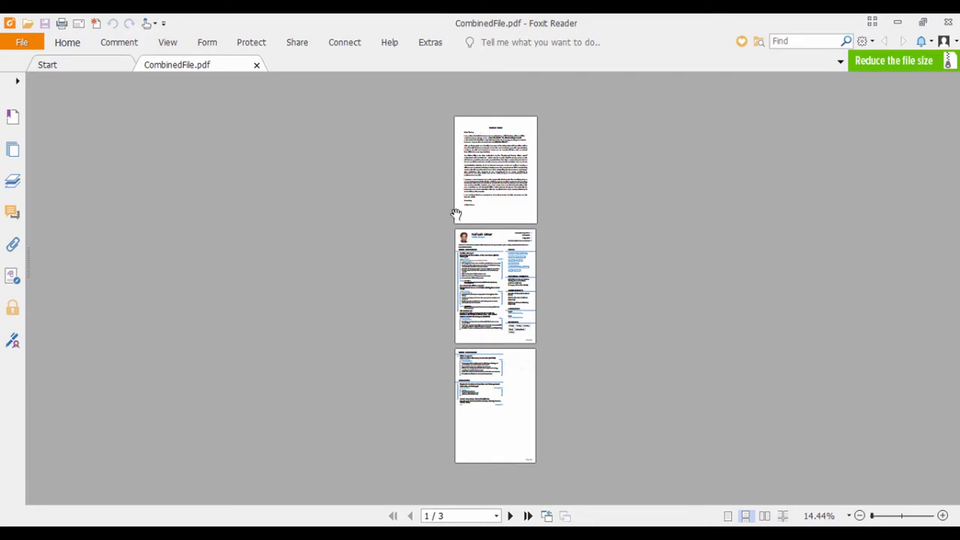
mouse_move(489, 186)
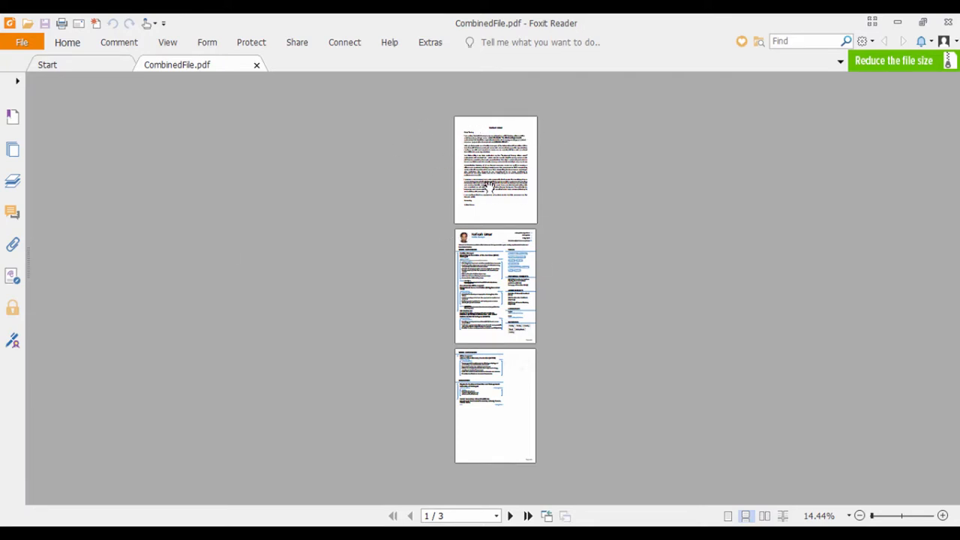
mouse_move(480, 429)
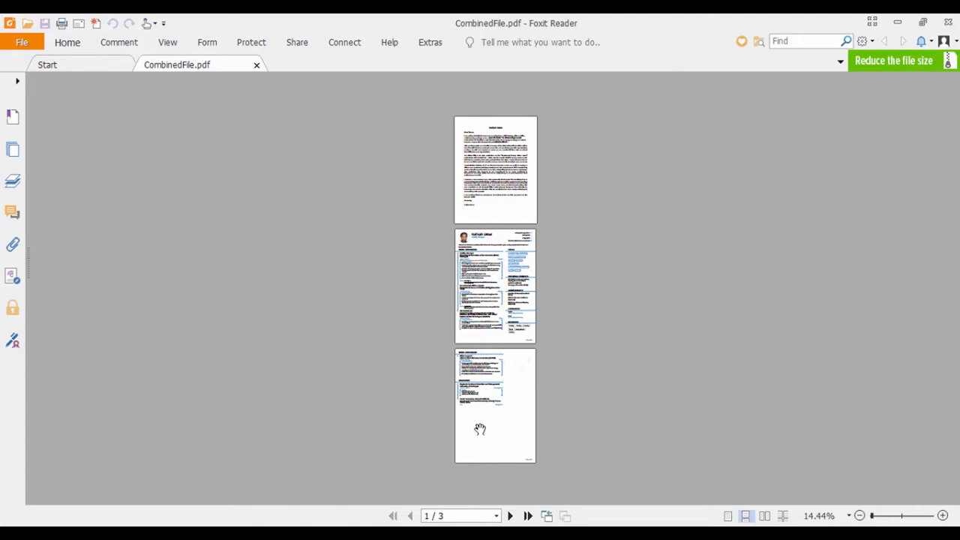
mouse_move(500, 512)
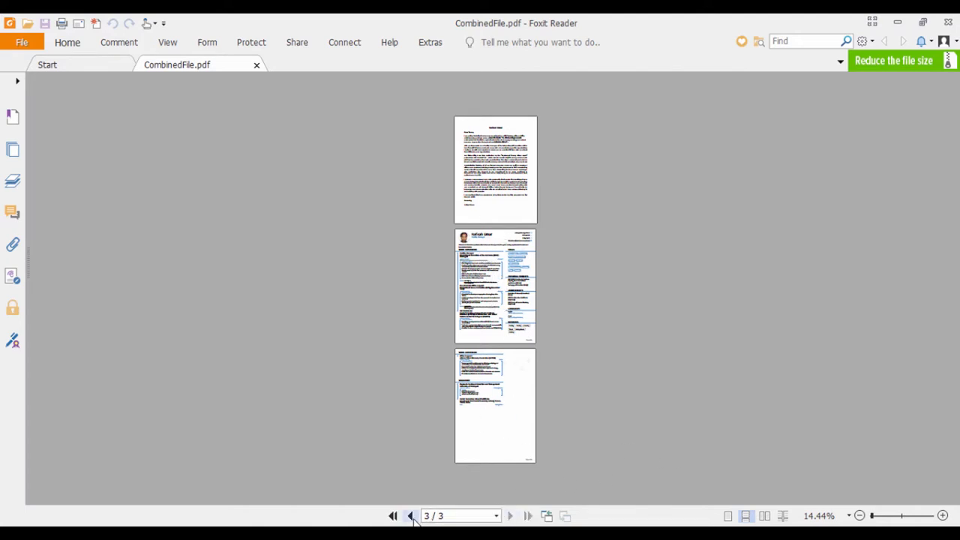
- Page through CombinedFile.pdf in Foxit Reader to confirm its three pages
click(408, 516)
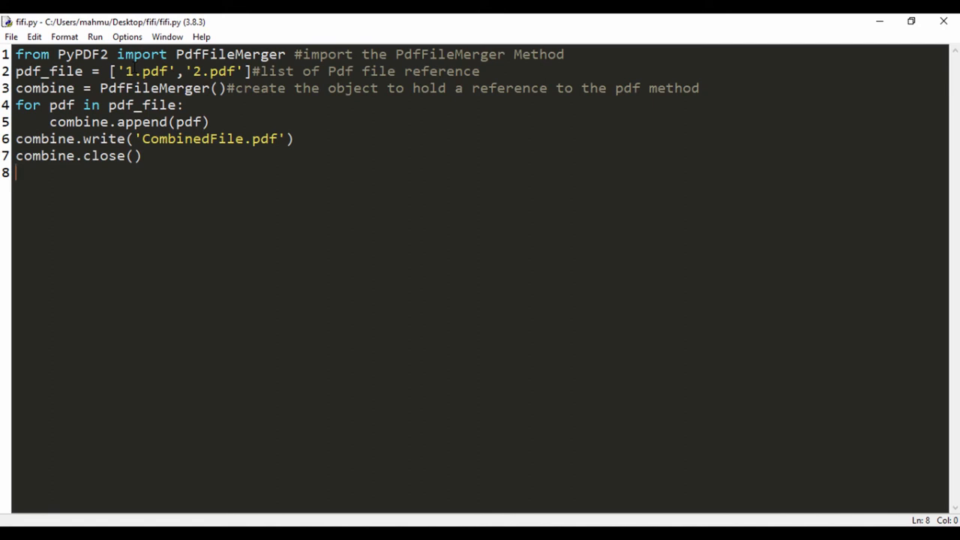
click(246, 72)
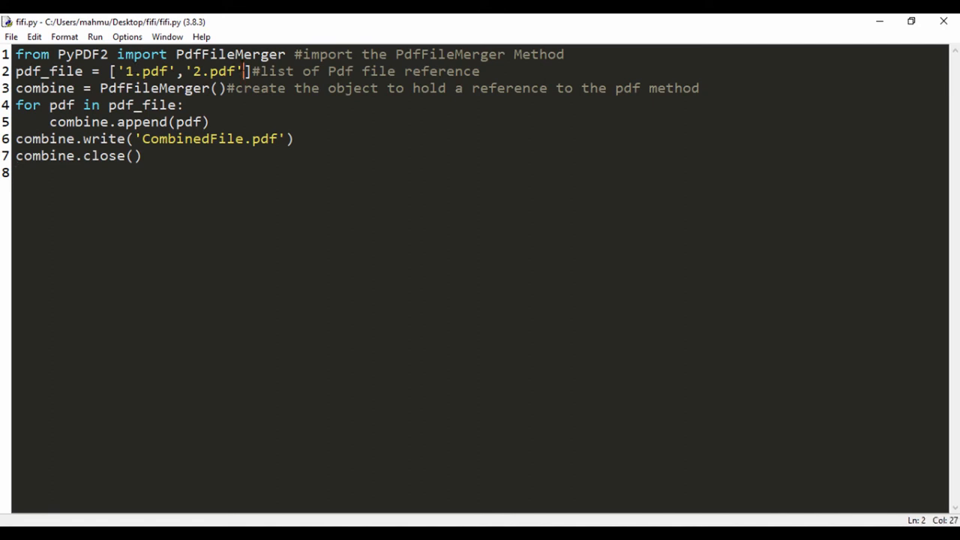
text(,'')
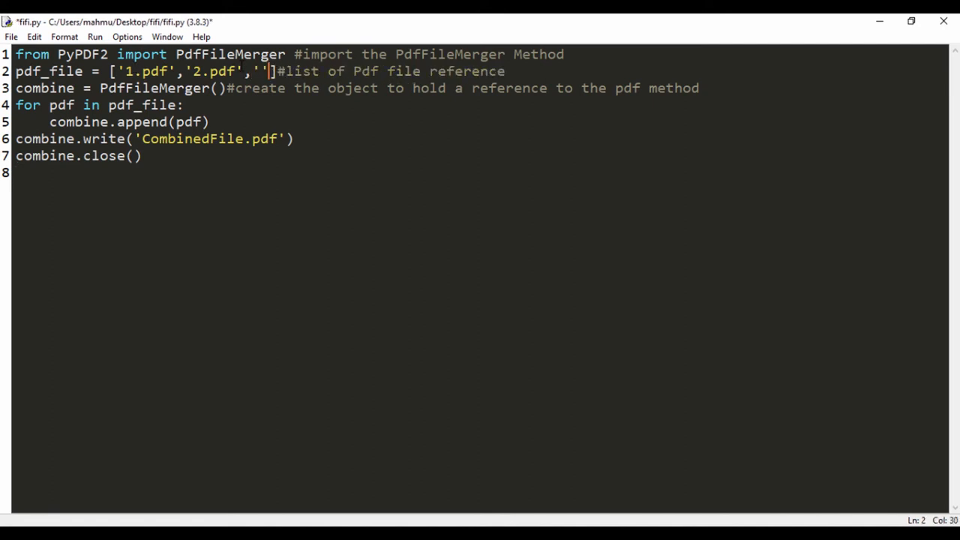
key(Backspace)
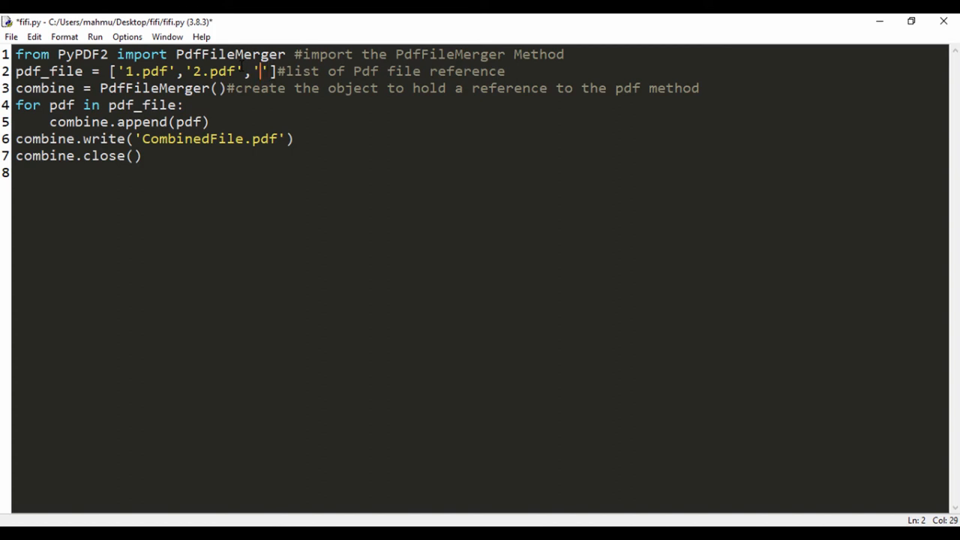
text(cover.p)
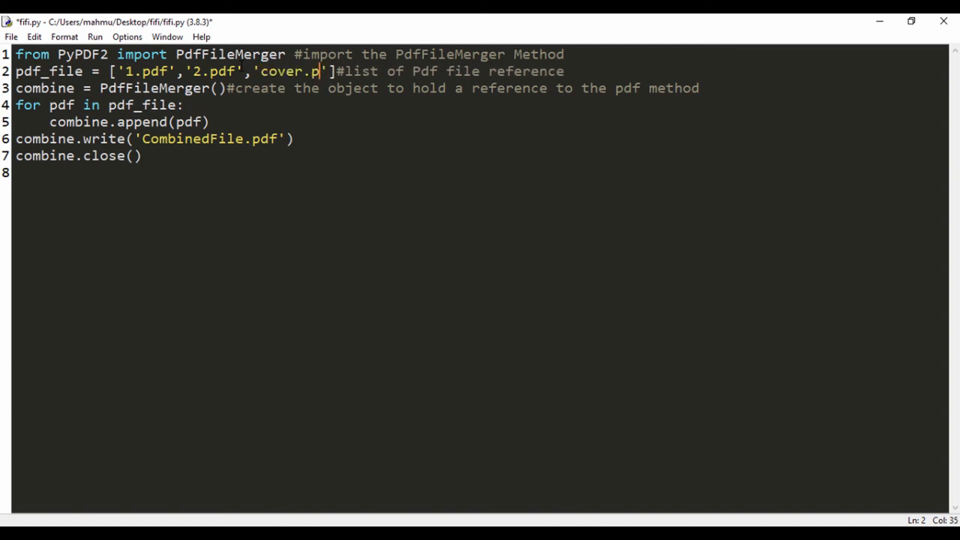
text(df)
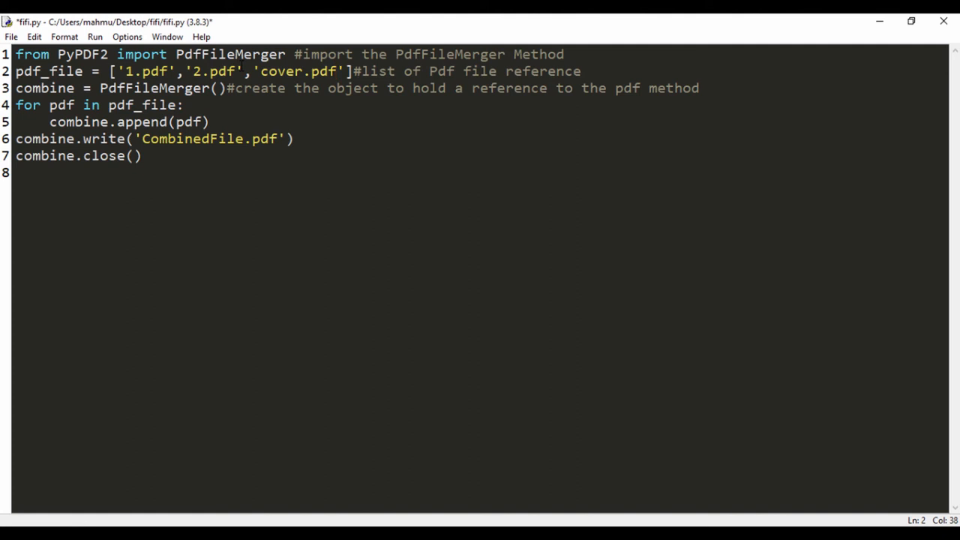
key(BackSpace)
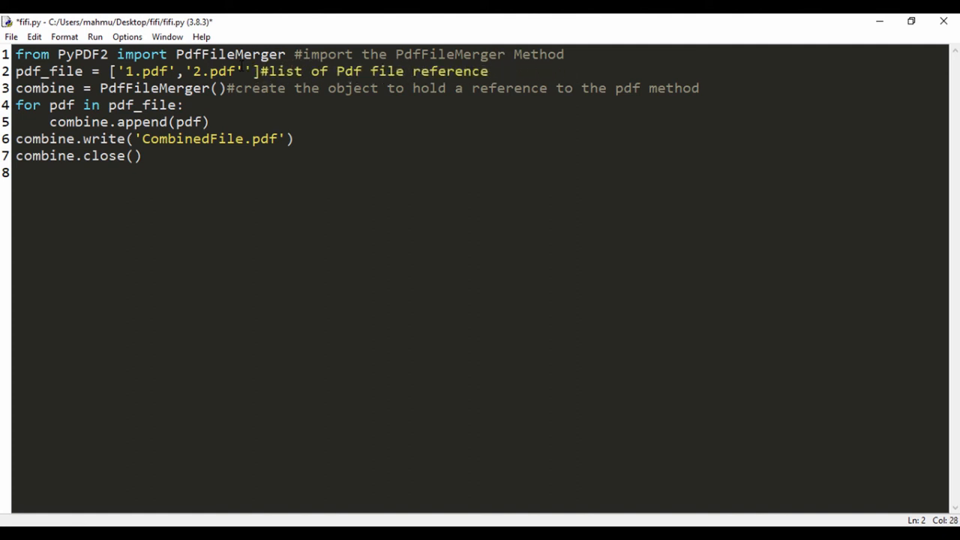
key(Backspace)
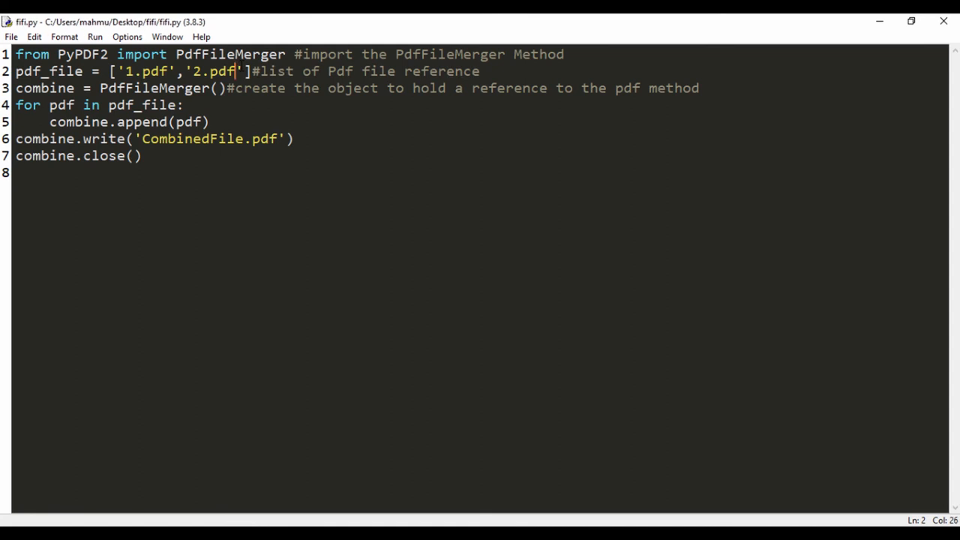